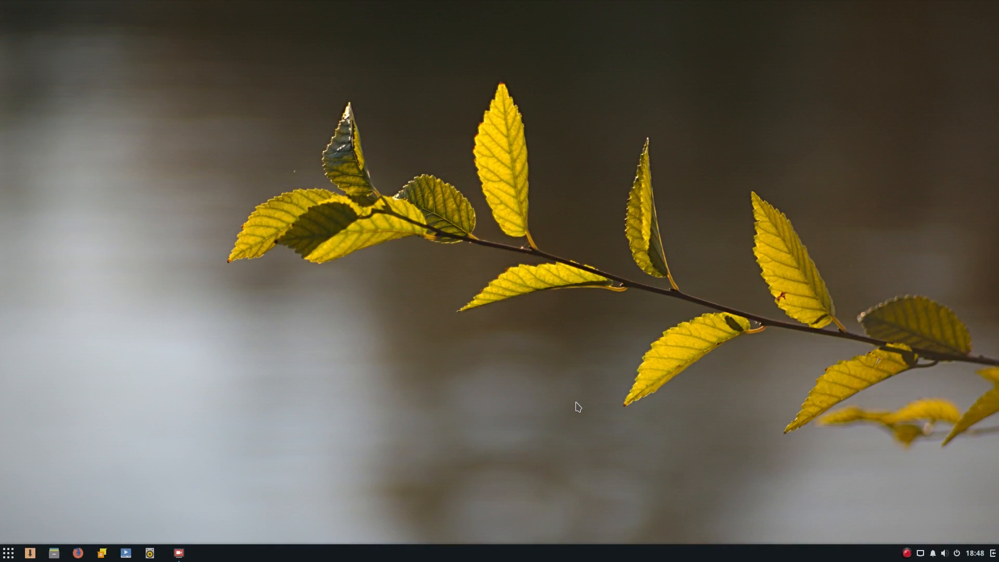
{"action": "mouse_move", "coordinate": [480, 271]}
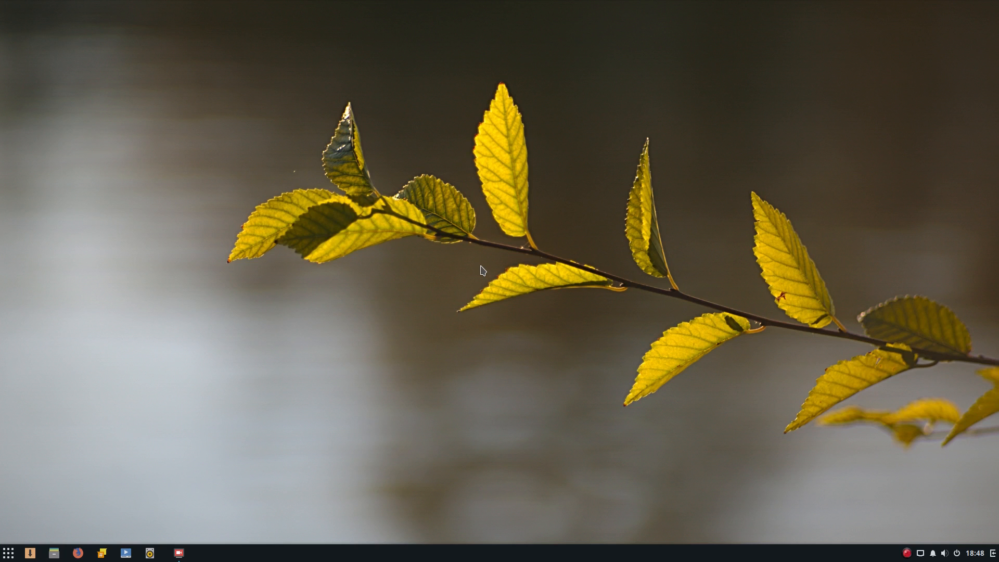
{"action": "mouse_move", "coordinate": [450, 335]}
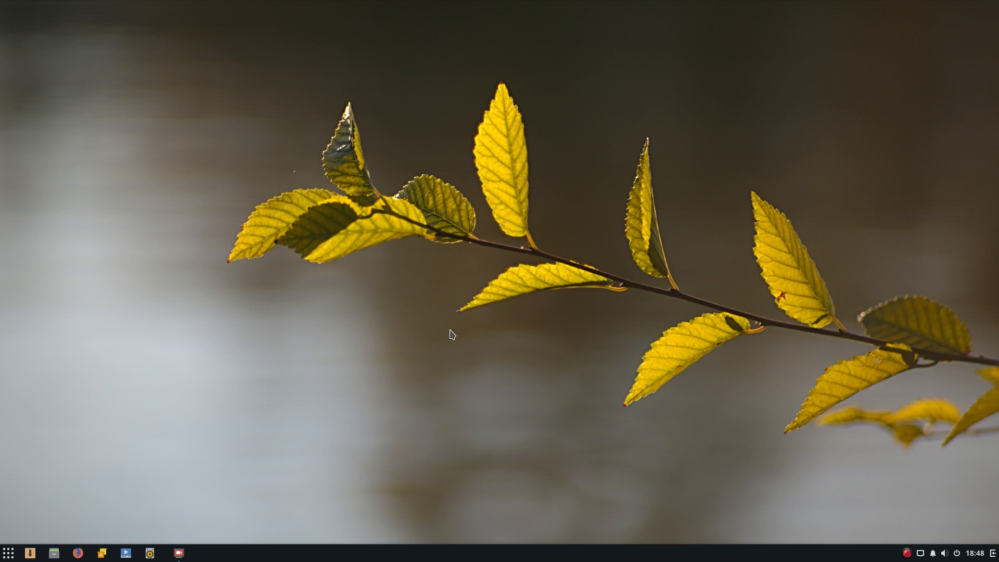
{"action": "mouse_move", "coordinate": [3, 532]}
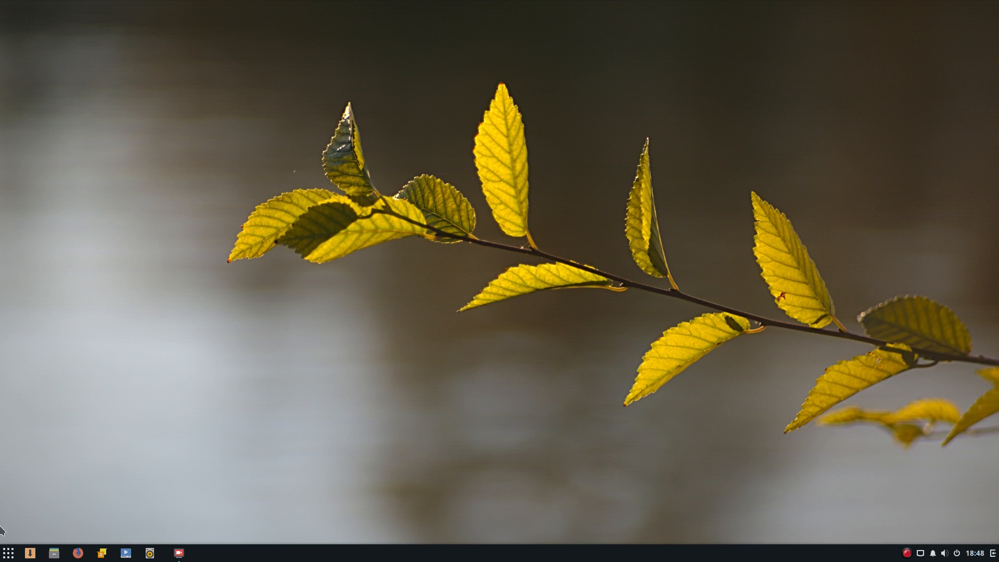
Step: Open Budgie Menu and browse the Accessories, Graphics and Internet categories
{"action": "left_click", "coordinate": [9, 553]}
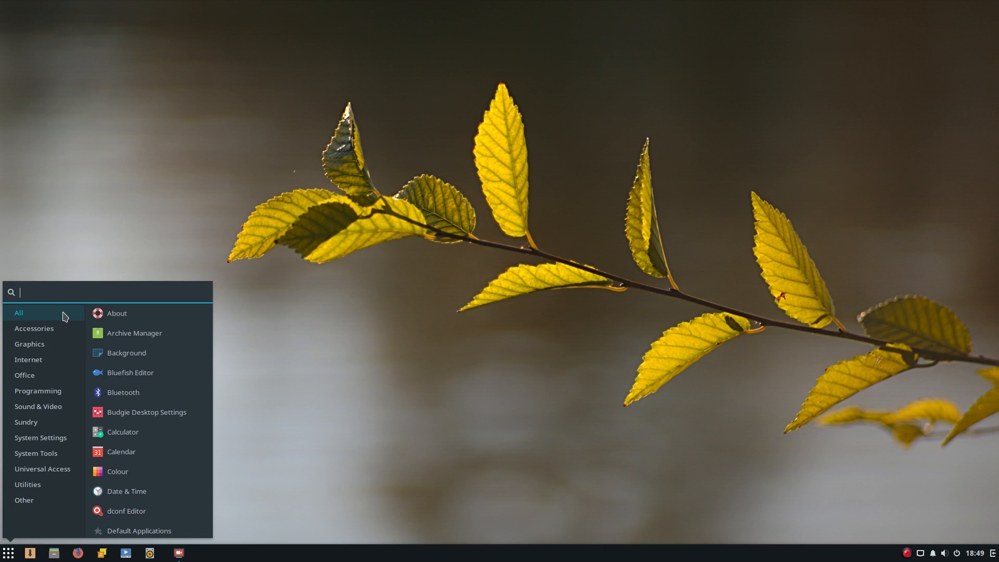
{"action": "left_click", "coordinate": [34, 329]}
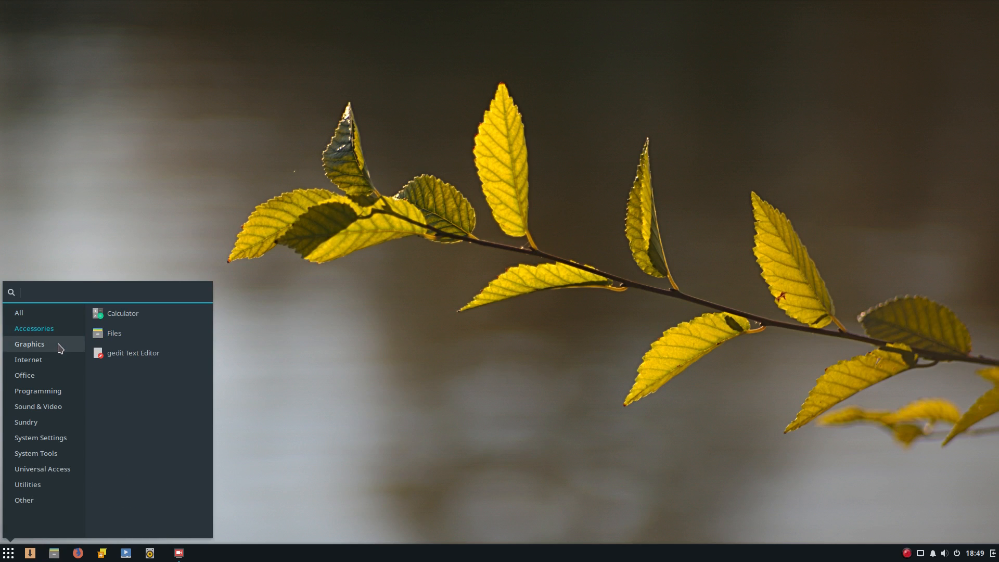
{"action": "left_click", "coordinate": [29, 343]}
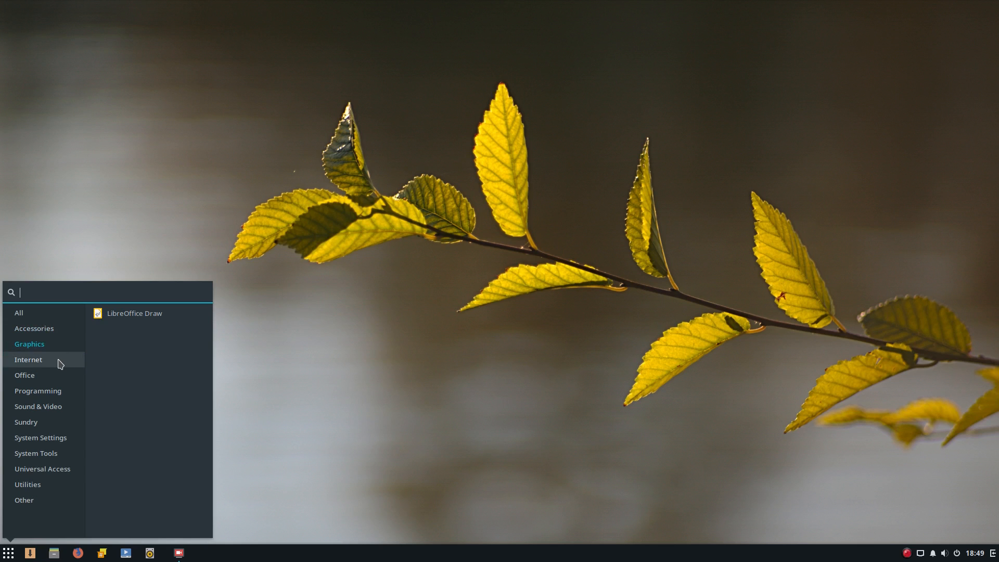
{"action": "left_click", "coordinate": [28, 360]}
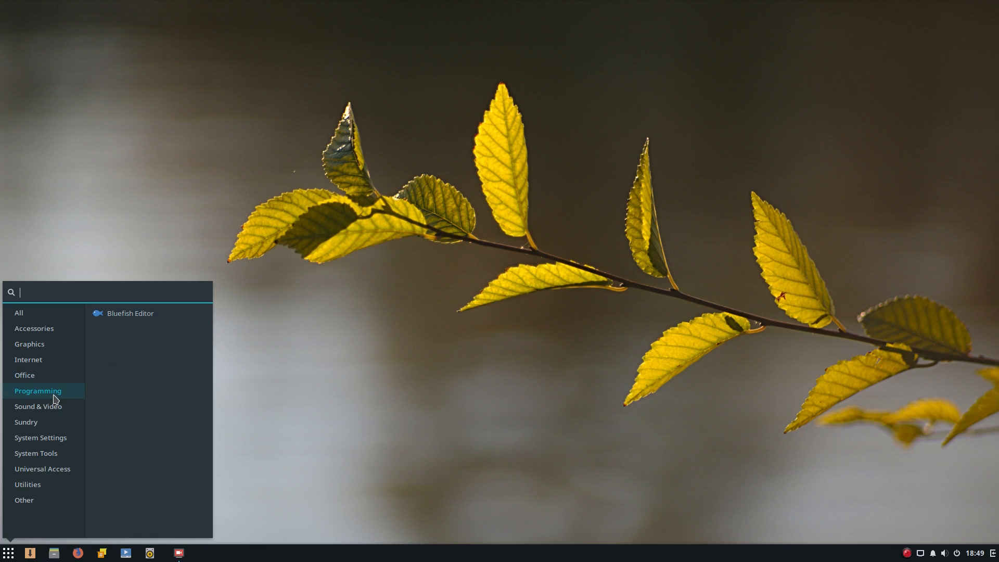
Step: Launch Bluefish Editor with its blank Untitled 0 document, then close it
{"action": "left_click", "coordinate": [470, 391]}
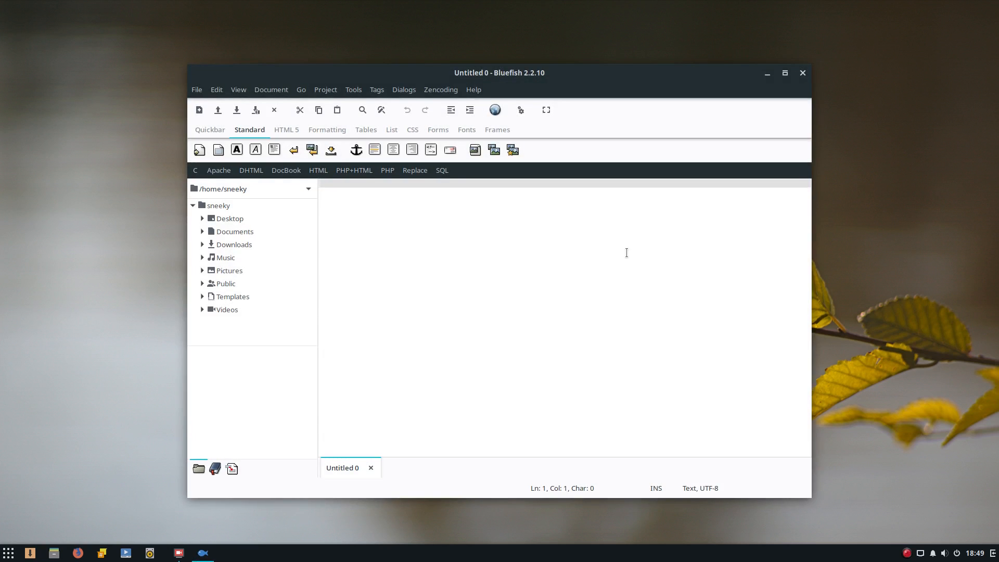
{"action": "mouse_move", "coordinate": [751, 115]}
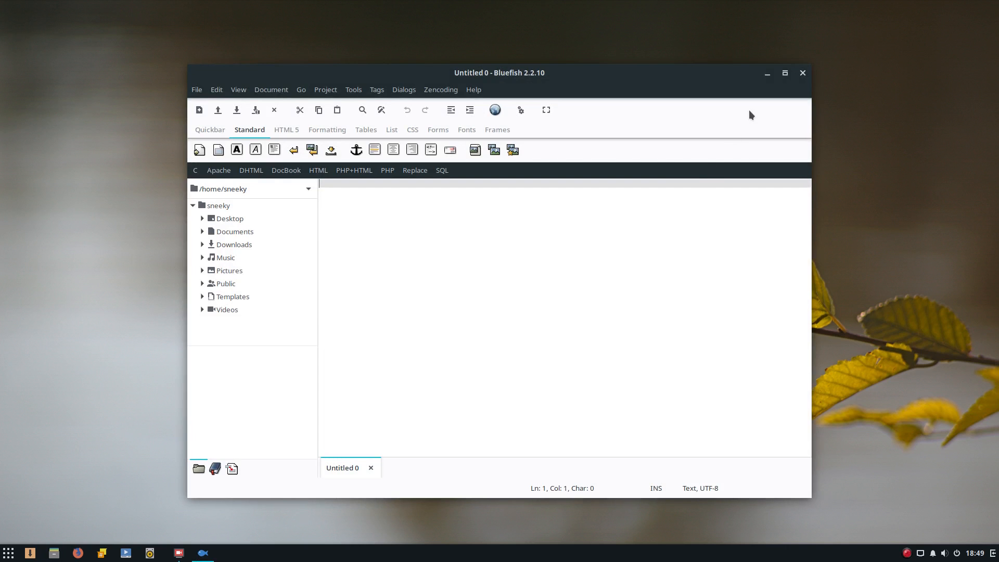
{"action": "left_click", "coordinate": [8, 553]}
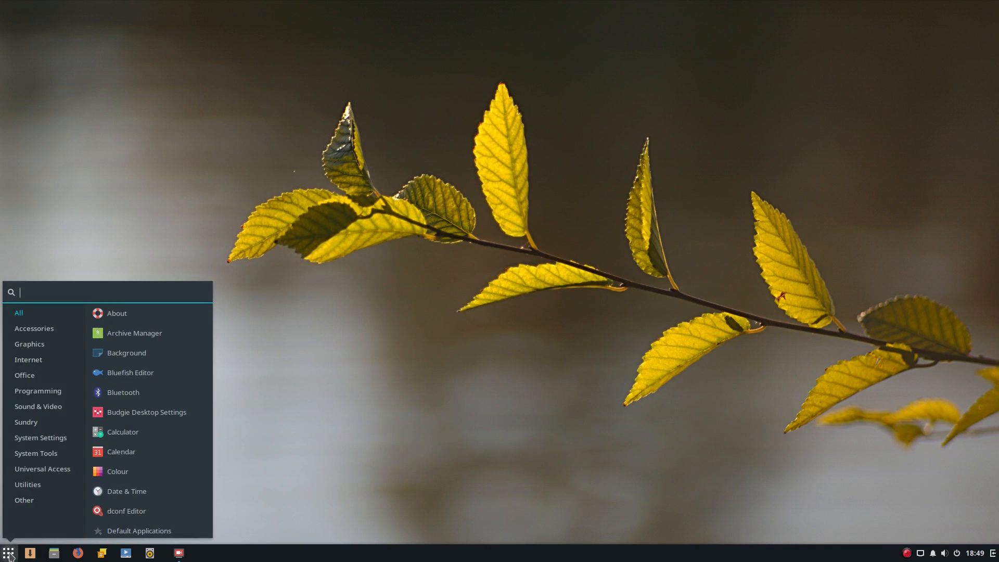
Step: Browse System Settings, then launch Budgie Desktop Settings from System Tools
{"action": "left_click", "coordinate": [38, 406]}
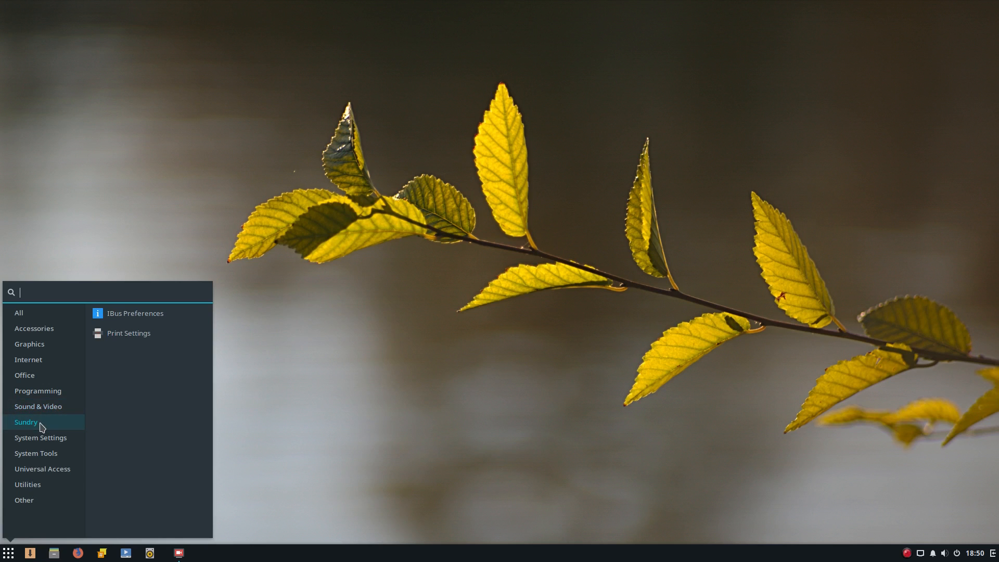
{"action": "mouse_move", "coordinate": [42, 441]}
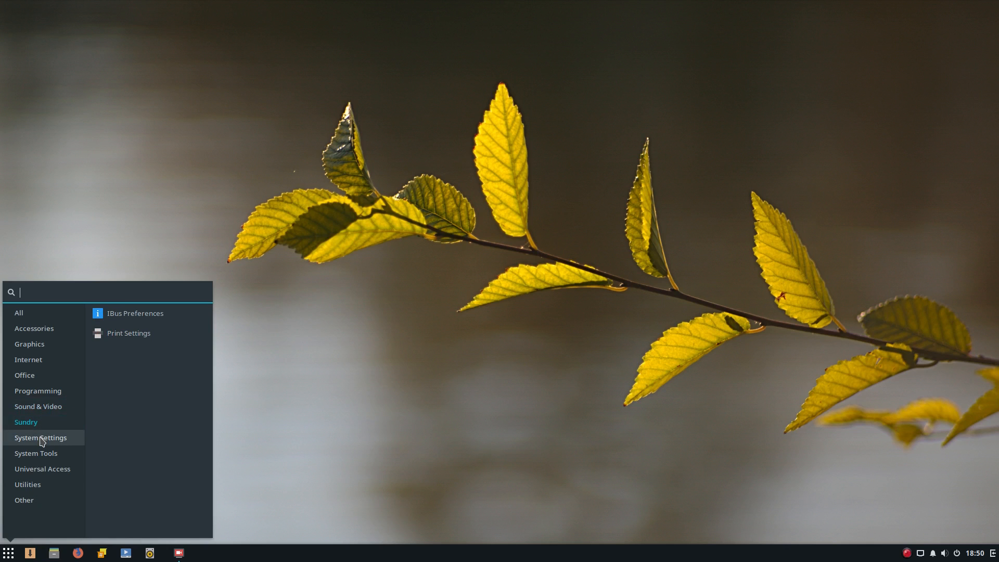
{"action": "left_click", "coordinate": [41, 437]}
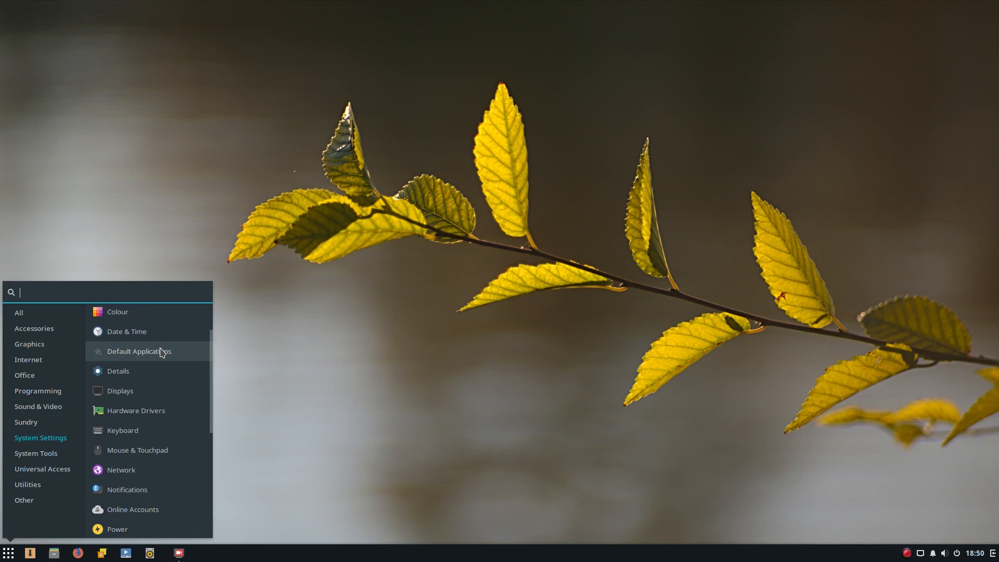
{"action": "mouse_move", "coordinate": [149, 419]}
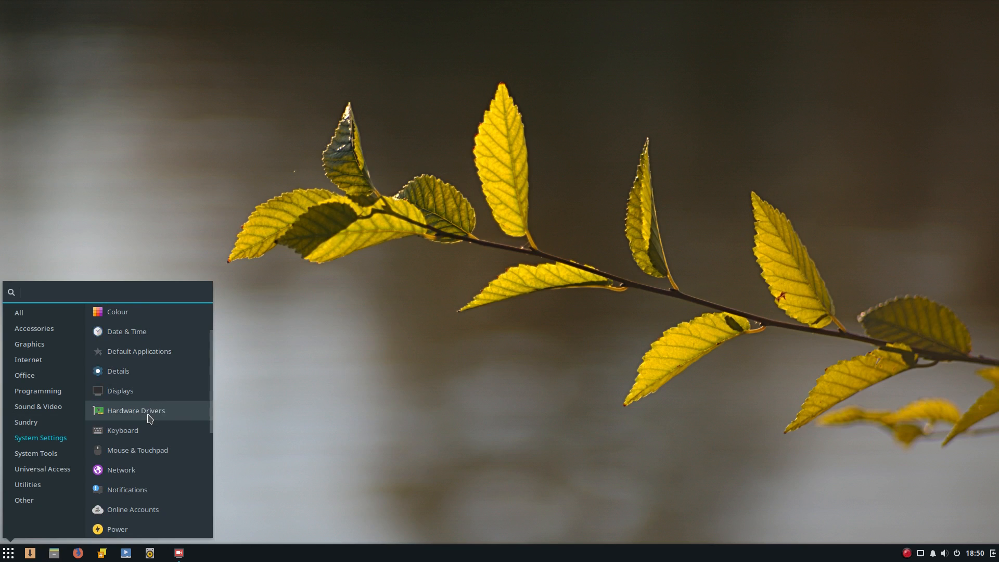
{"action": "mouse_move", "coordinate": [149, 418]}
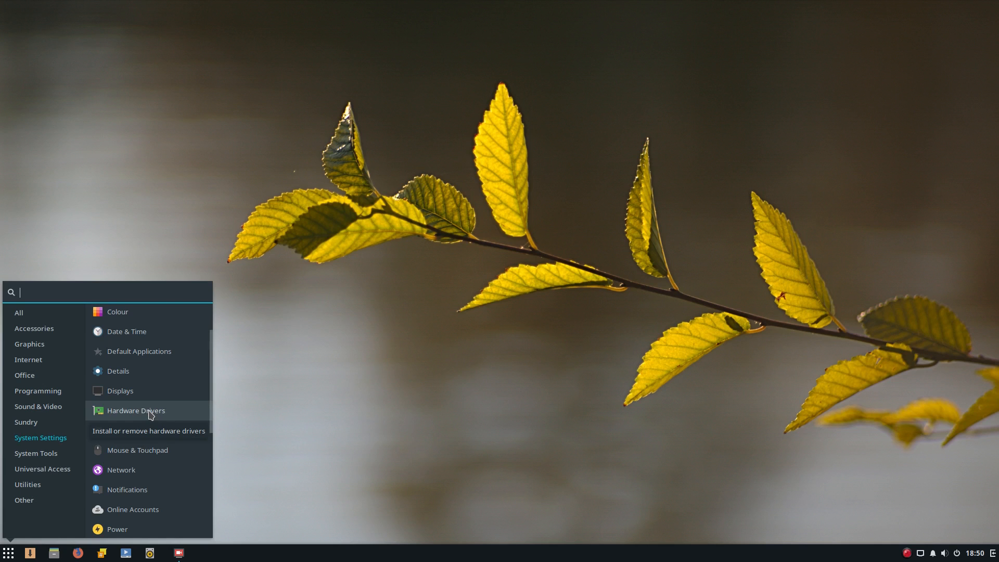
{"action": "mouse_move", "coordinate": [129, 421]}
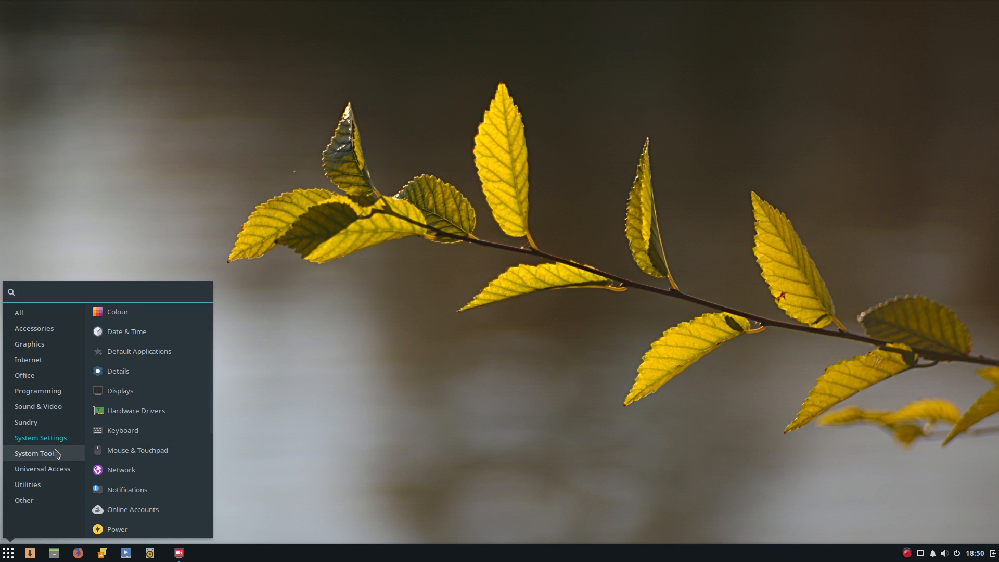
{"action": "mouse_move", "coordinate": [60, 456]}
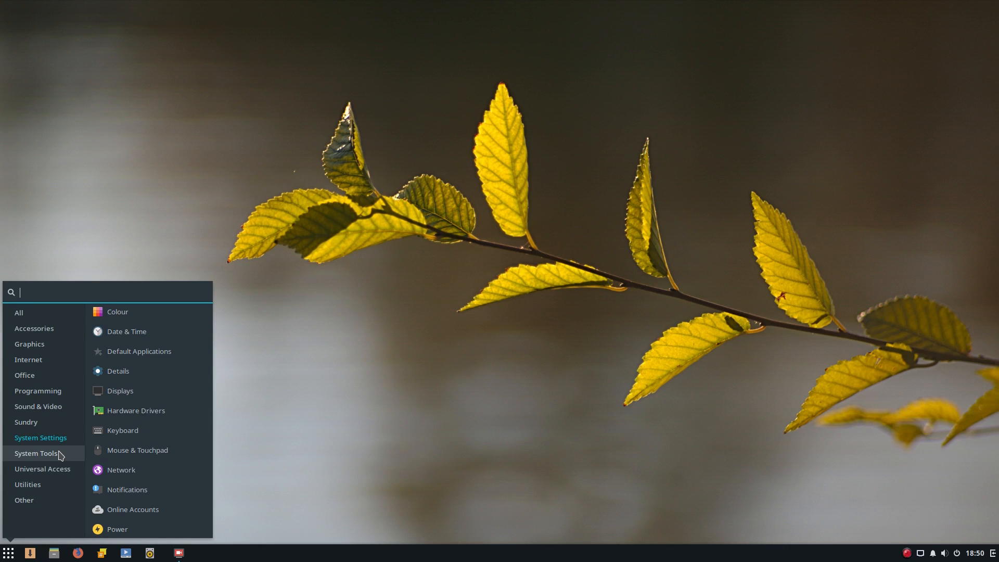
{"action": "mouse_move", "coordinate": [61, 456]}
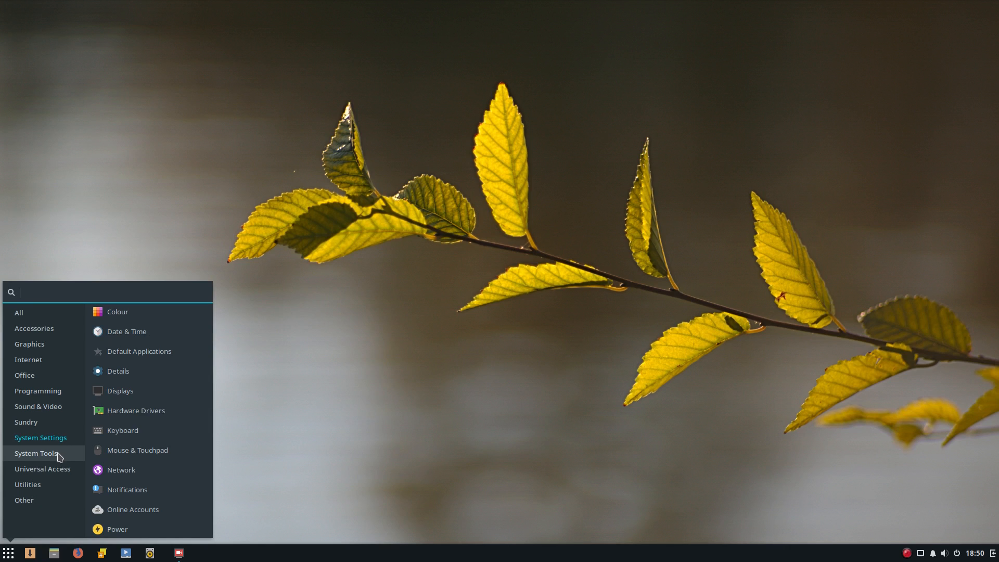
{"action": "left_click", "coordinate": [36, 453]}
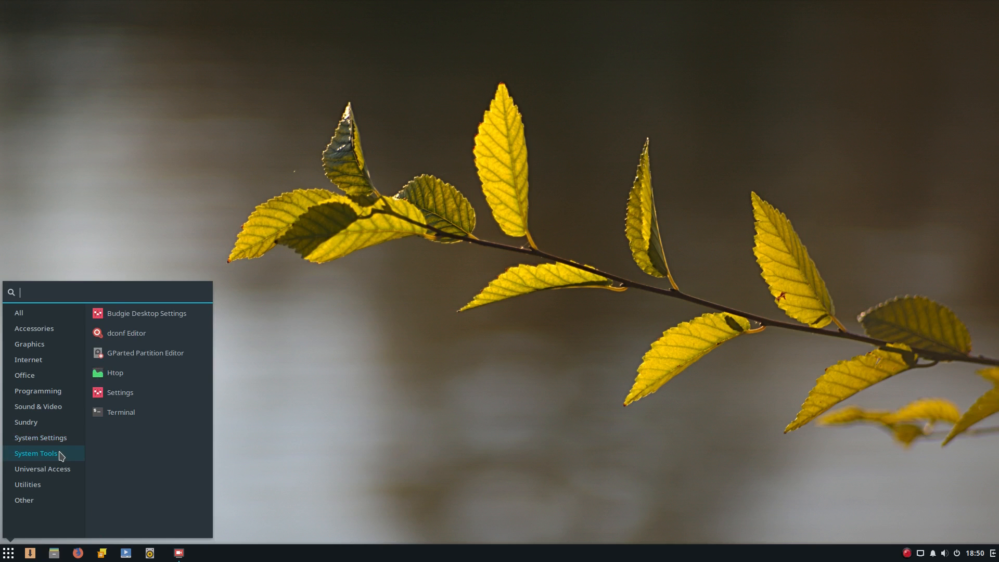
{"action": "left_click", "coordinate": [146, 314]}
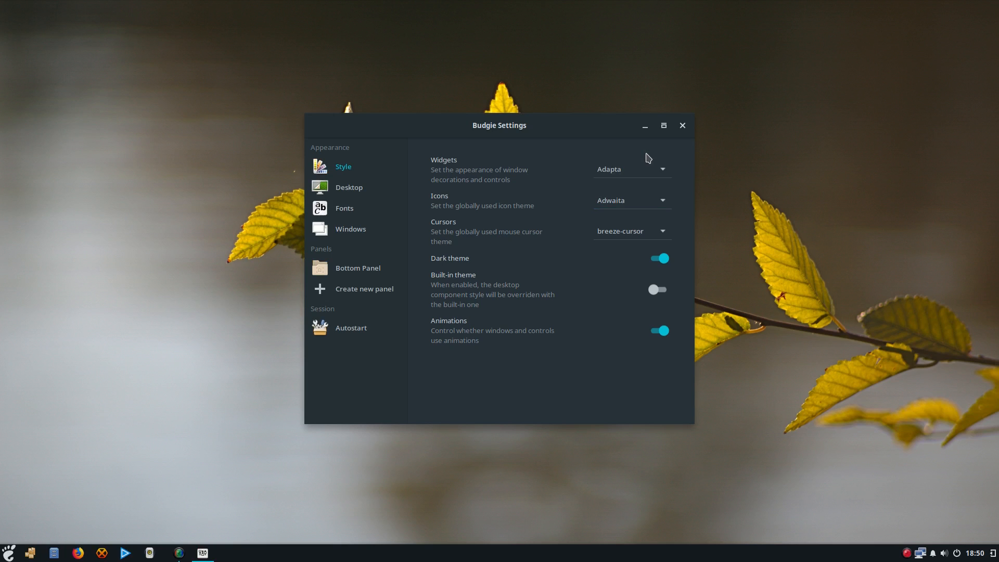
Step: View the Desktop, Fonts and Windows pages in Budgie Settings
{"action": "left_click", "coordinate": [633, 200]}
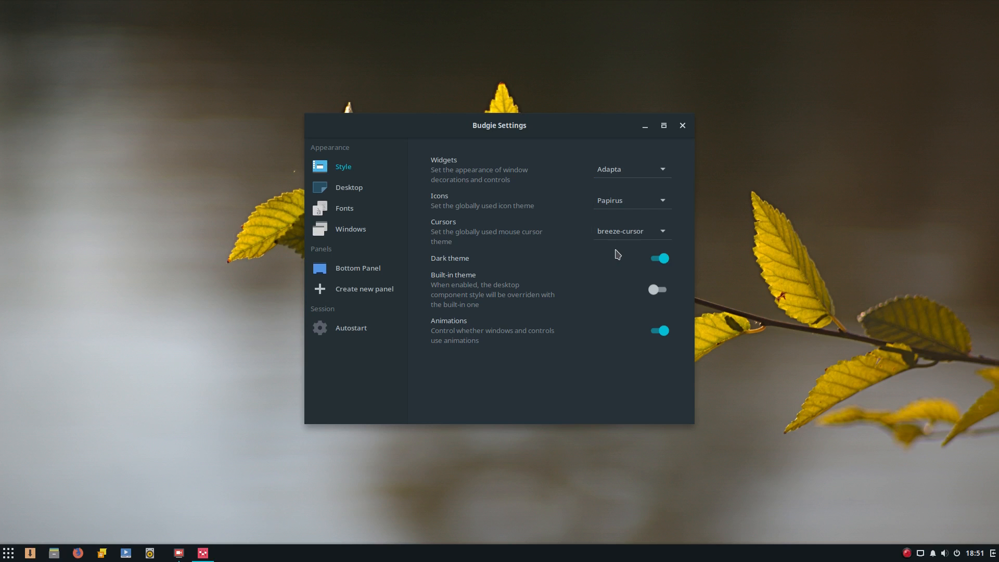
{"action": "mouse_move", "coordinate": [521, 242]}
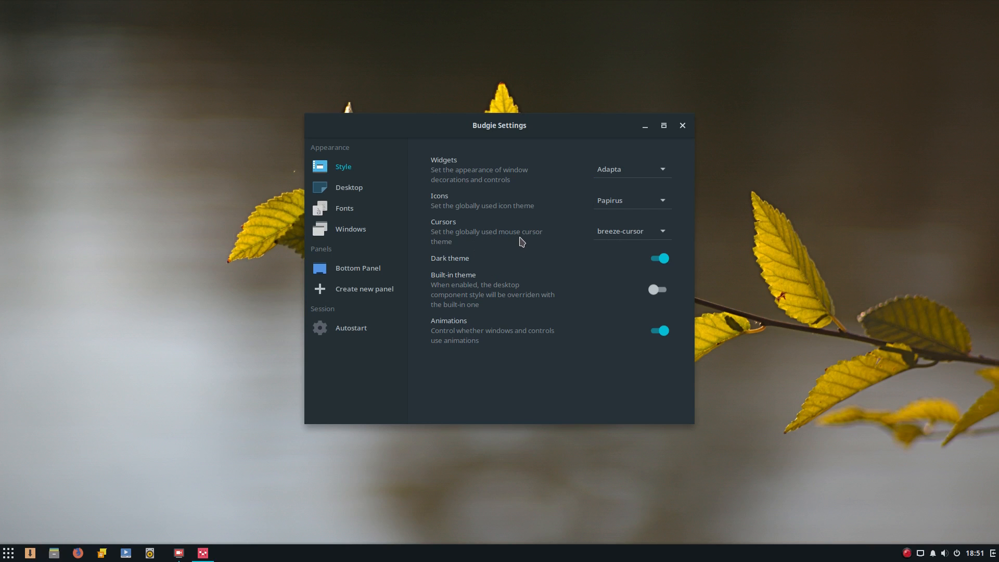
{"action": "mouse_move", "coordinate": [525, 288]}
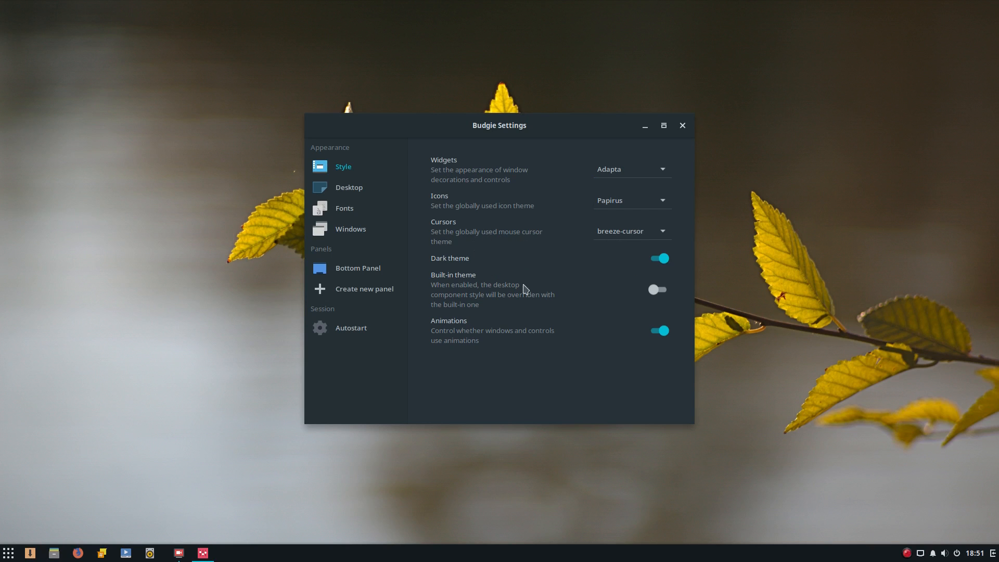
{"action": "mouse_move", "coordinate": [583, 332]}
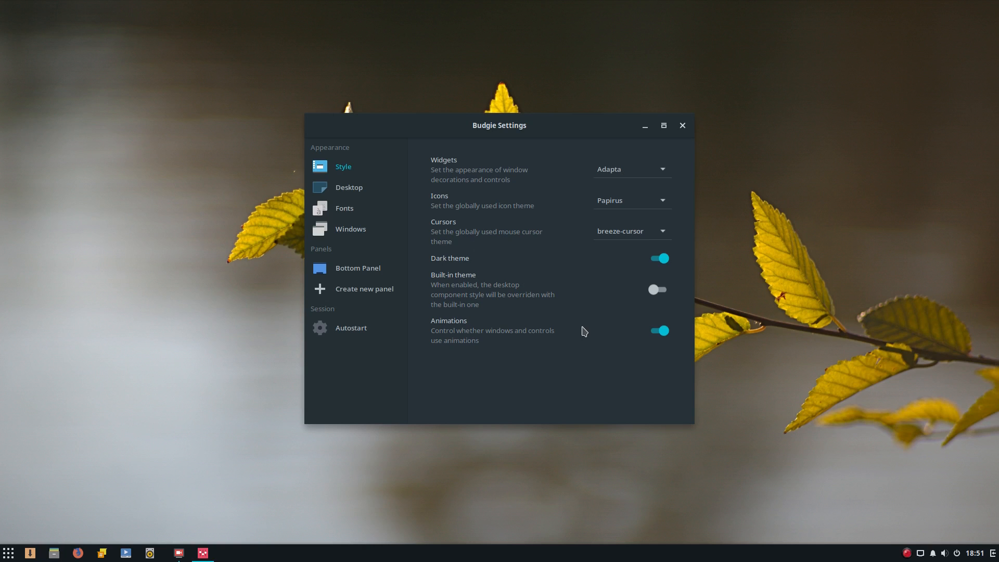
{"action": "mouse_move", "coordinate": [587, 329]}
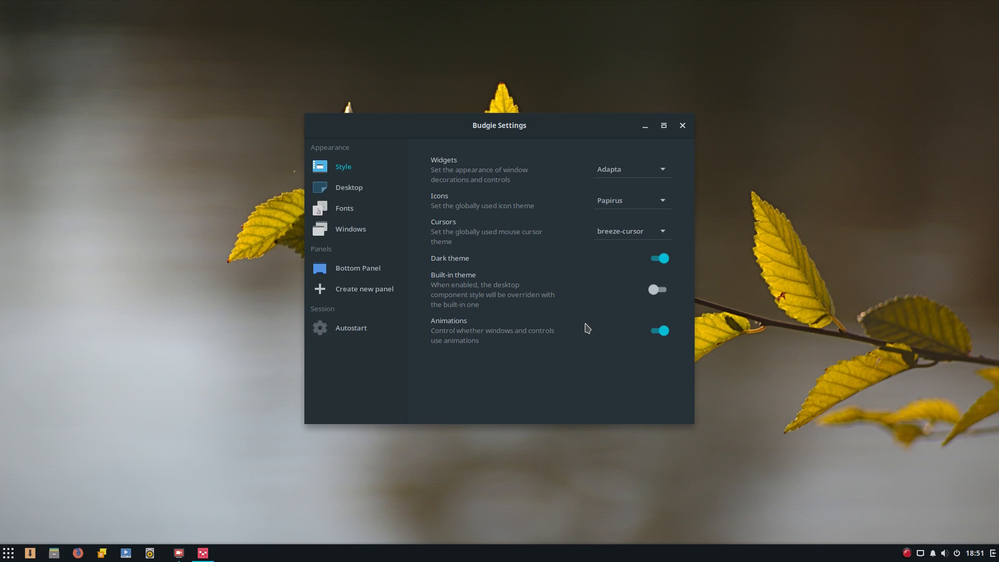
{"action": "left_click", "coordinate": [349, 188]}
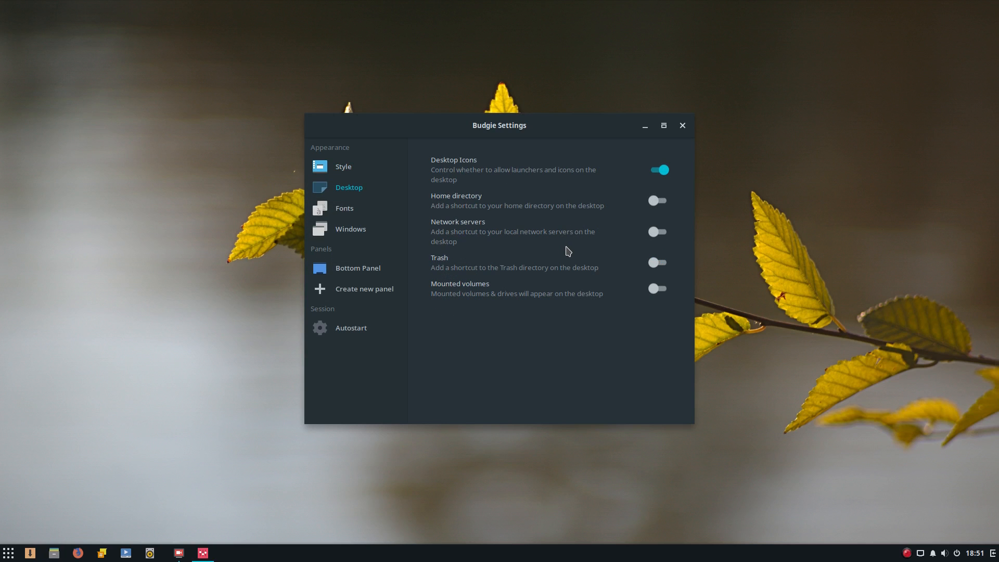
{"action": "left_click", "coordinate": [344, 208]}
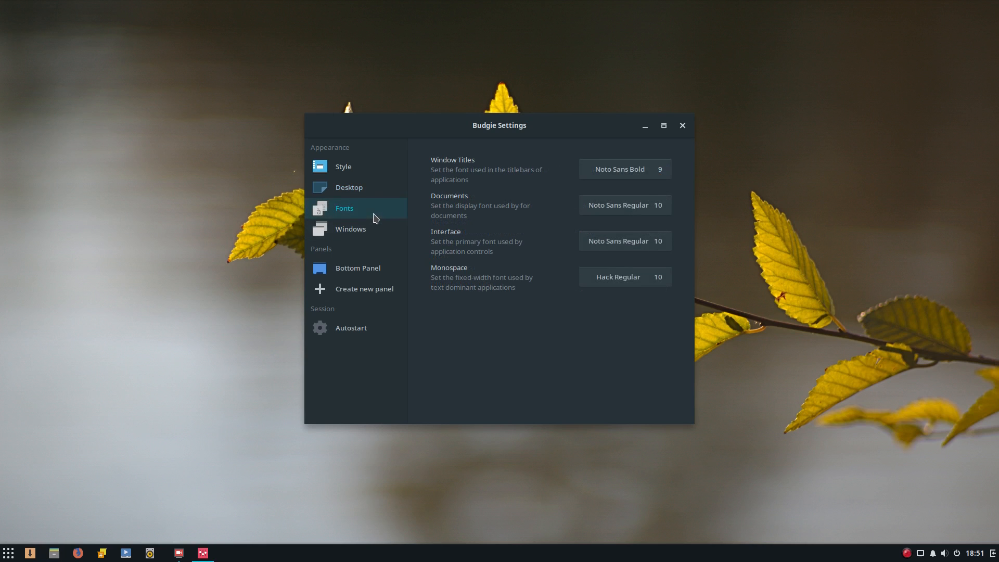
{"action": "left_click", "coordinate": [350, 229]}
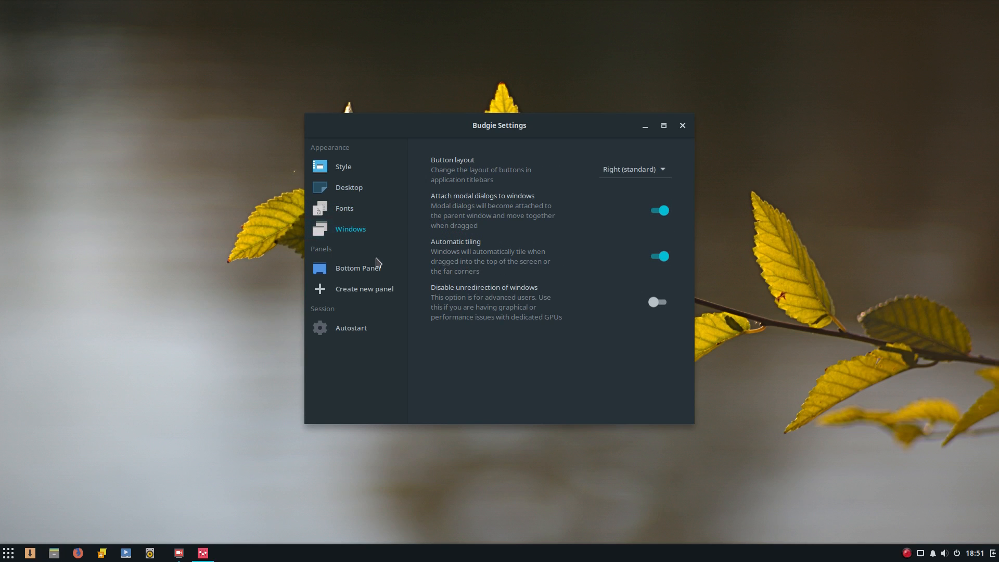
{"action": "mouse_move", "coordinate": [81, 256]}
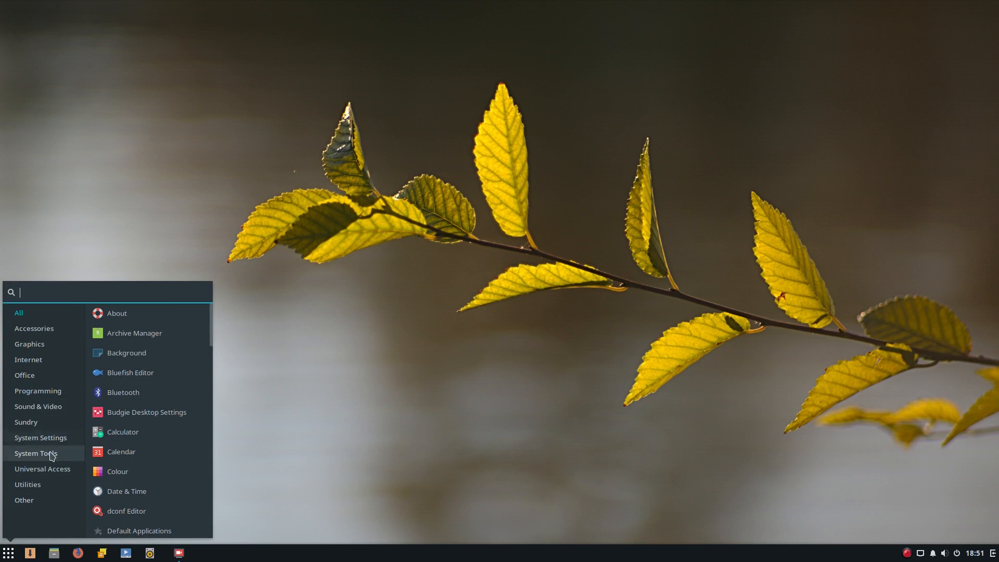
Step: Launch the process-monitor terminal from System Tools, close it, and reopen the menu
{"action": "left_click", "coordinate": [36, 453]}
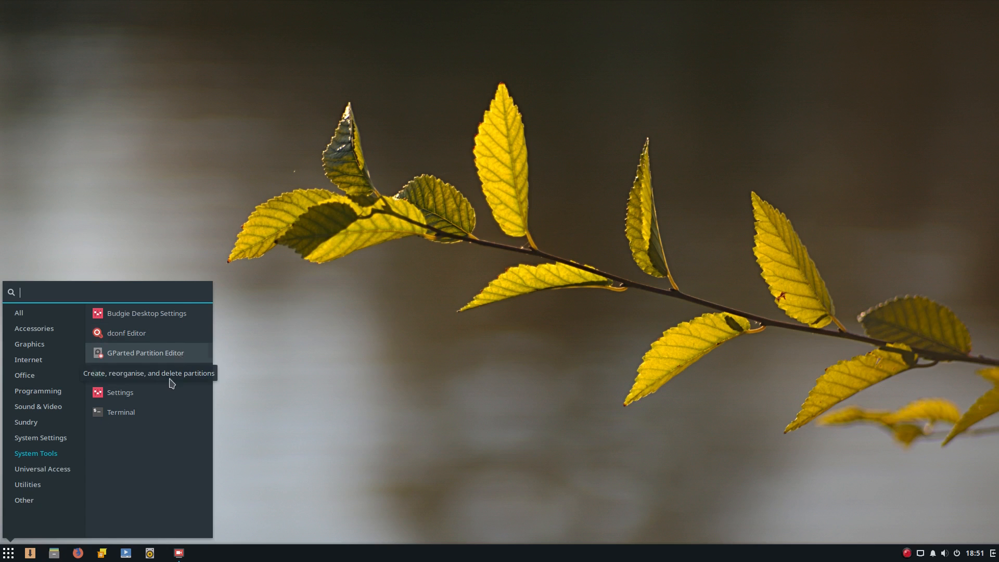
{"action": "left_click", "coordinate": [121, 412]}
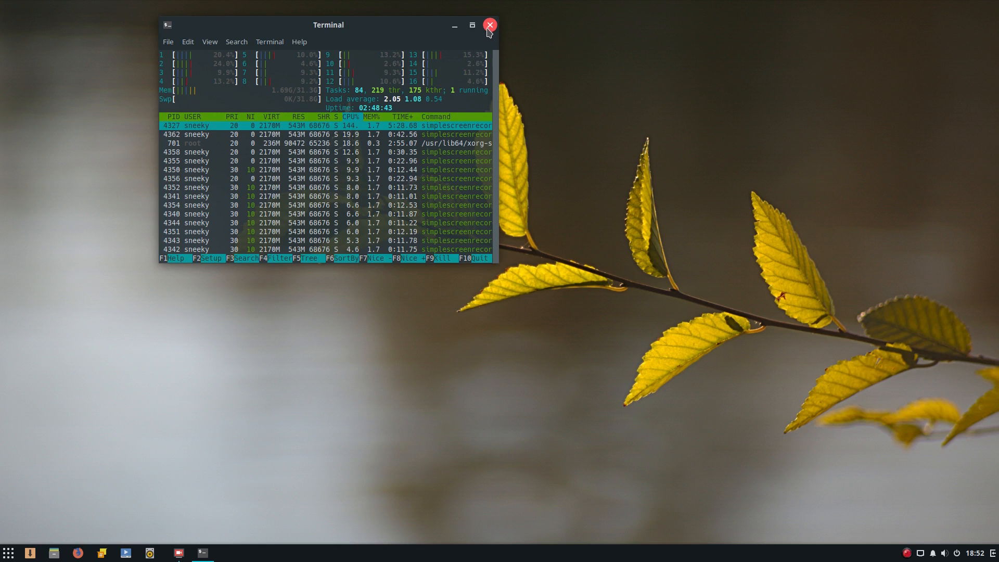
{"action": "left_click", "coordinate": [489, 25]}
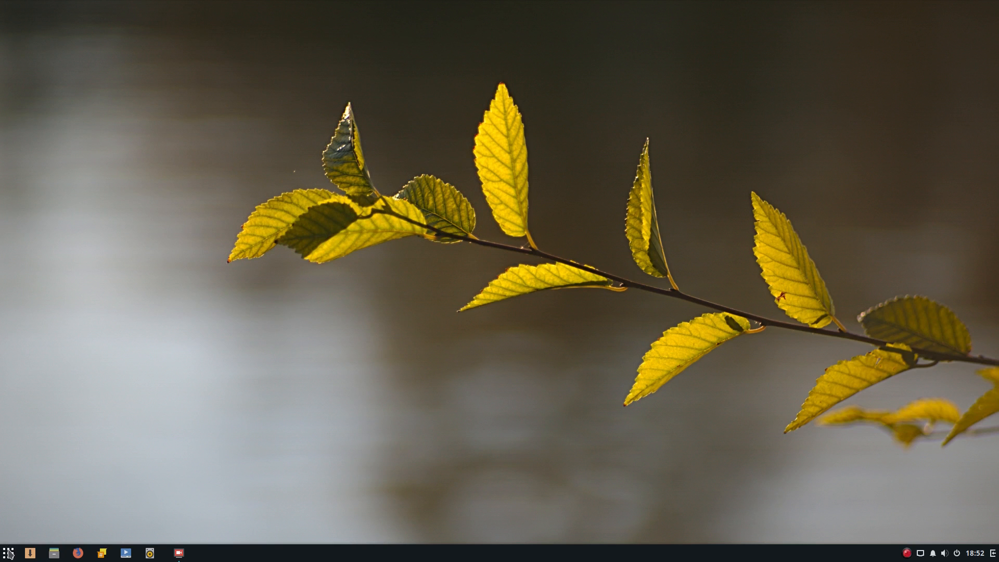
{"action": "left_click", "coordinate": [13, 552]}
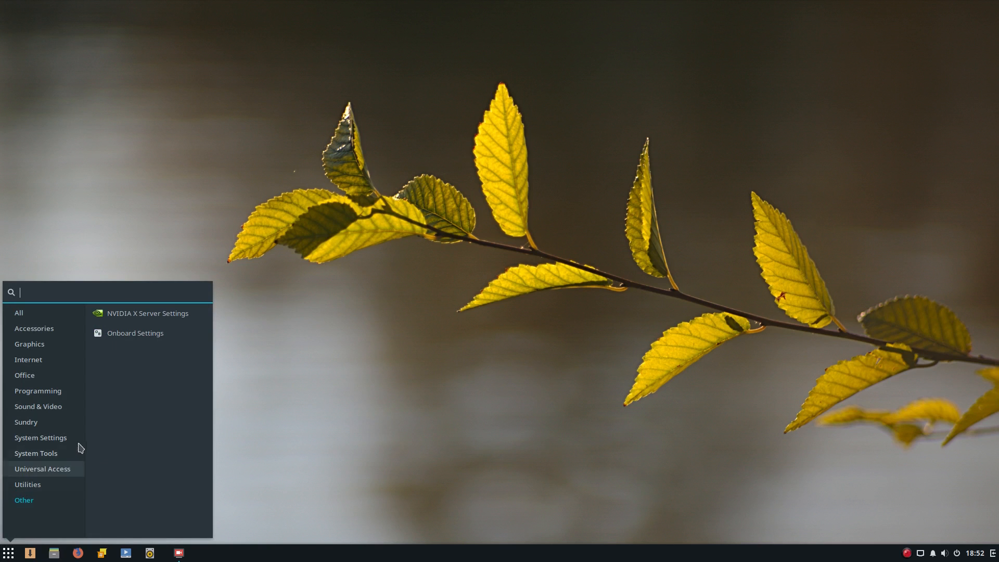
{"action": "left_click", "coordinate": [147, 313]}
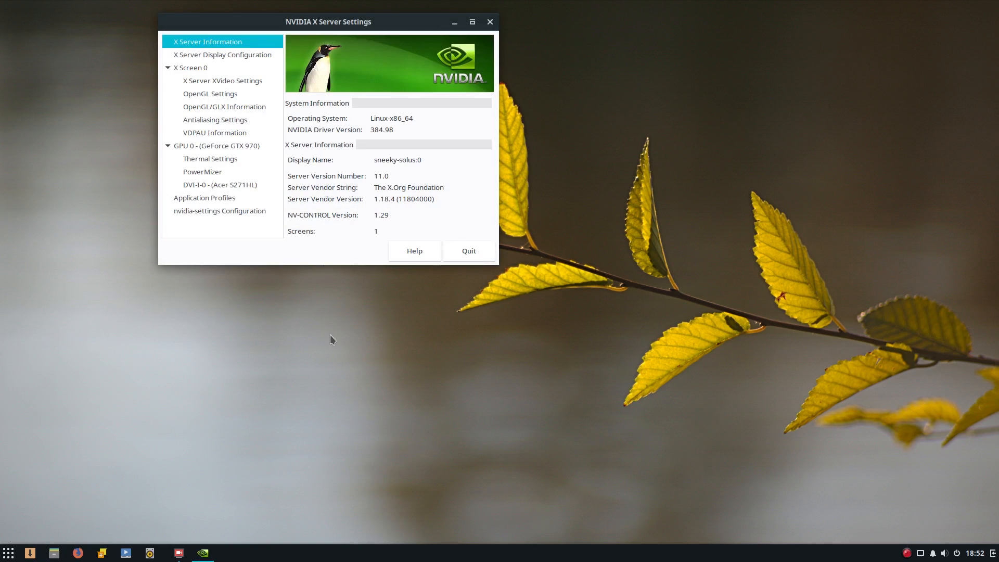
{"action": "mouse_move", "coordinate": [251, 120]}
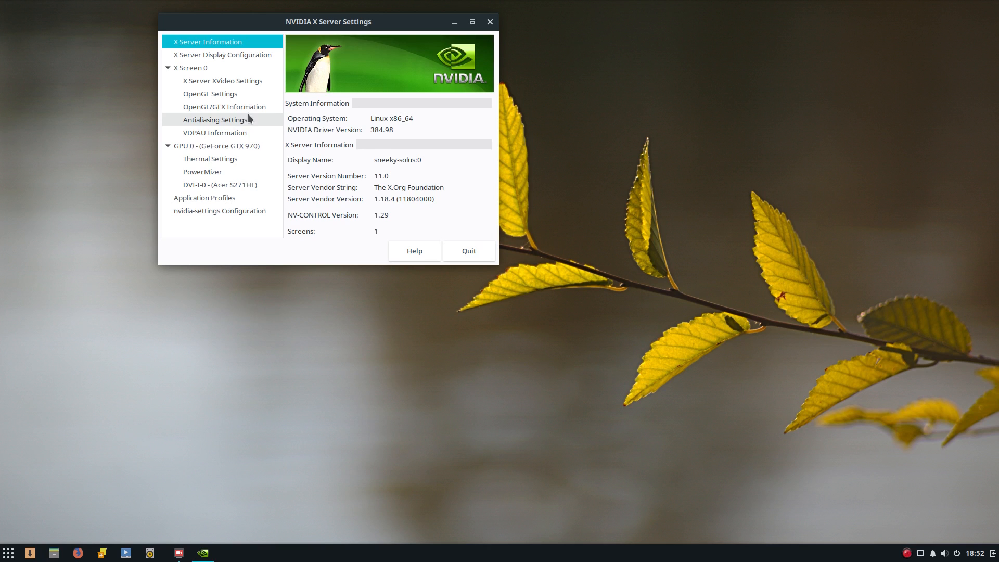
{"action": "left_click", "coordinate": [211, 145]}
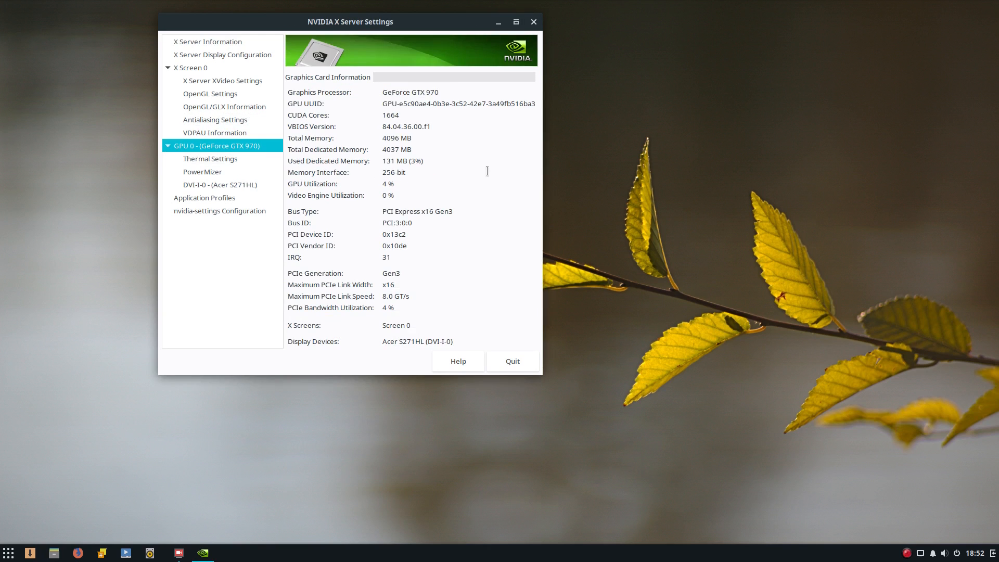
{"action": "left_click", "coordinate": [210, 159]}
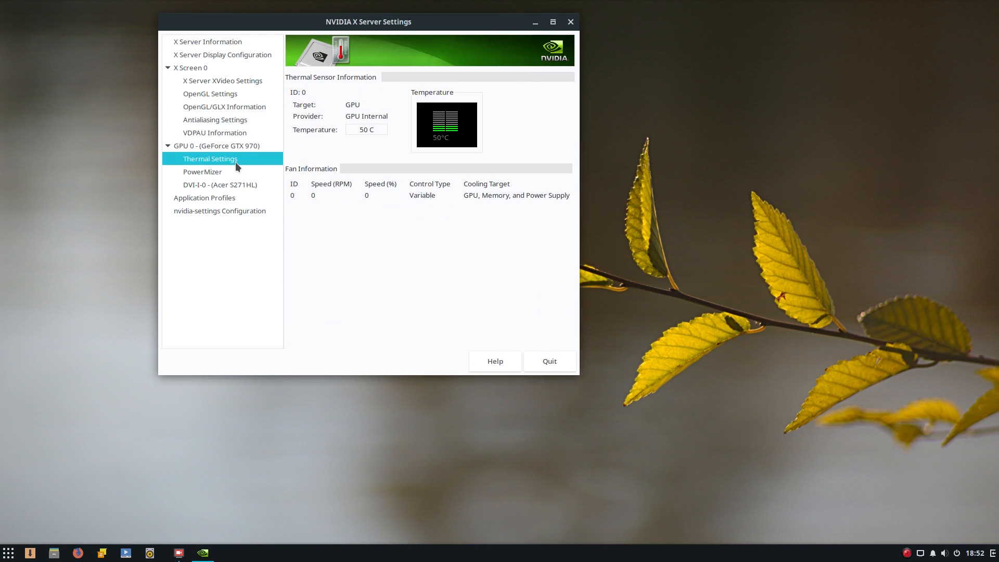
{"action": "left_click", "coordinate": [549, 361]}
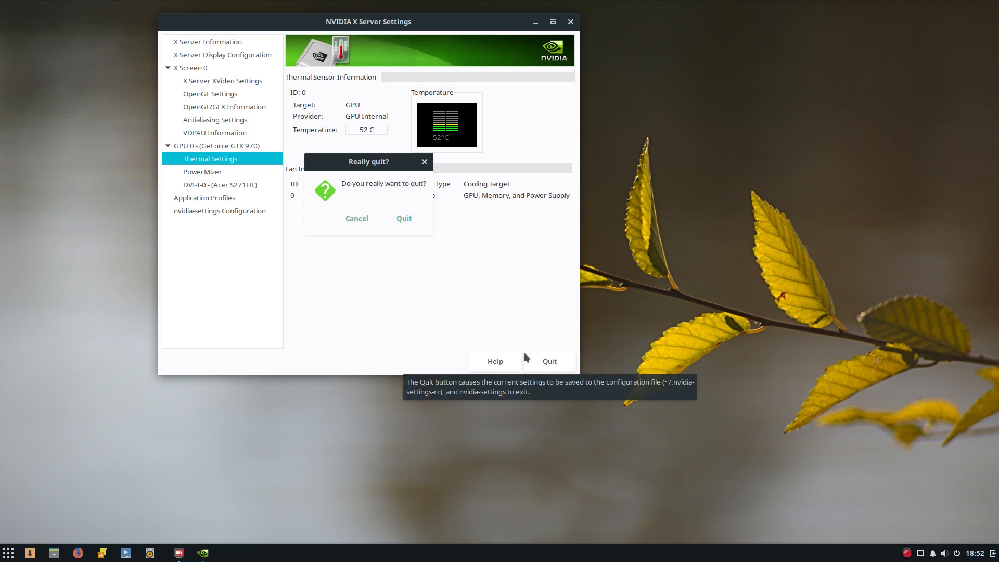
{"action": "left_click", "coordinate": [404, 218]}
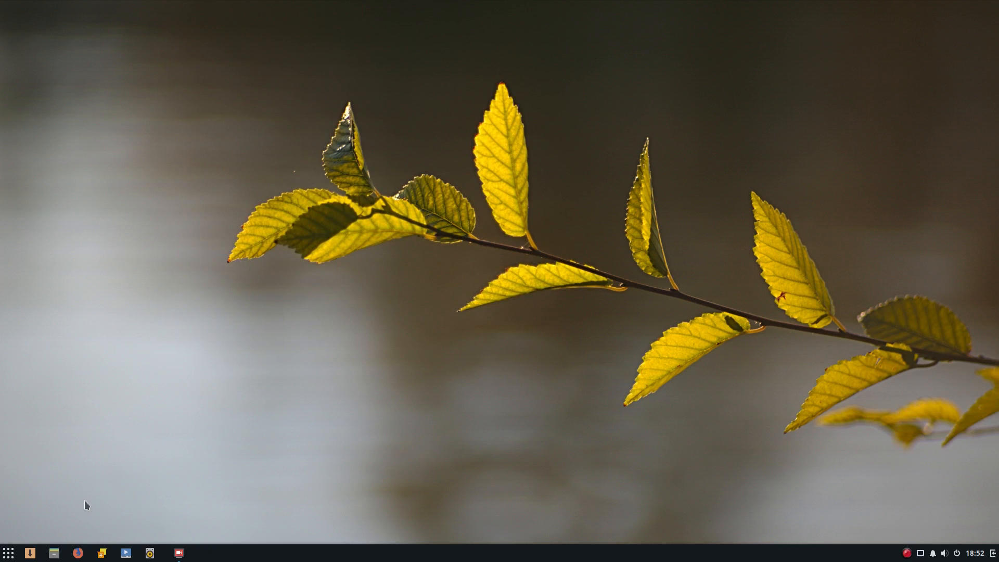
{"action": "mouse_move", "coordinate": [677, 178]}
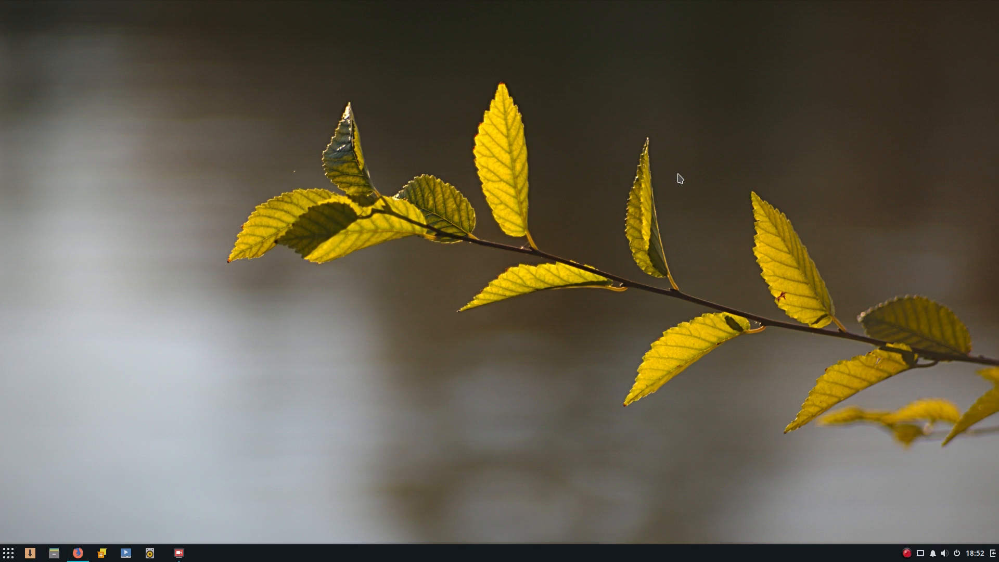
Step: Launch Firefox and read the Install #48 post down to the Solus 4 plans
{"action": "left_click", "coordinate": [78, 553]}
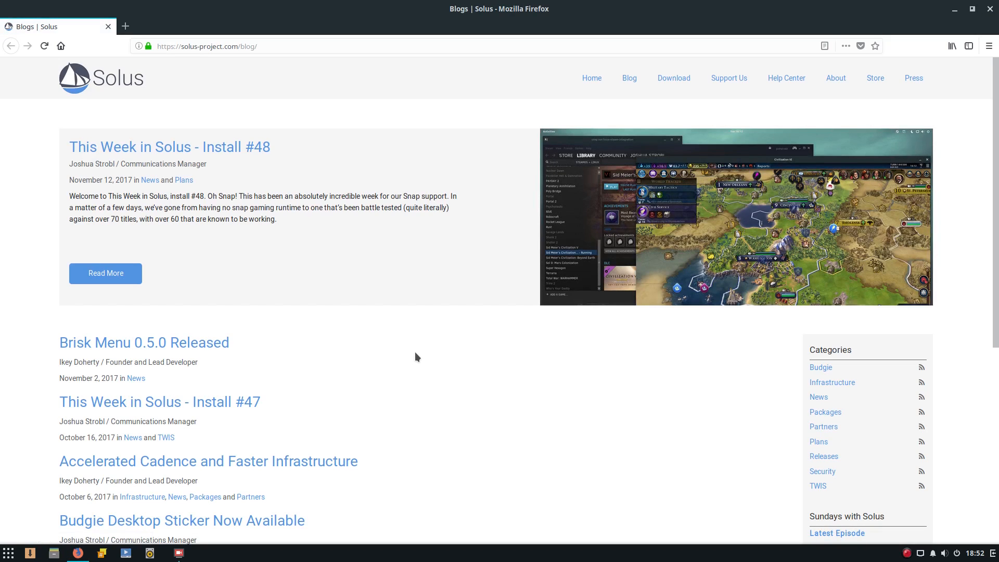
{"action": "mouse_move", "coordinate": [215, 219]}
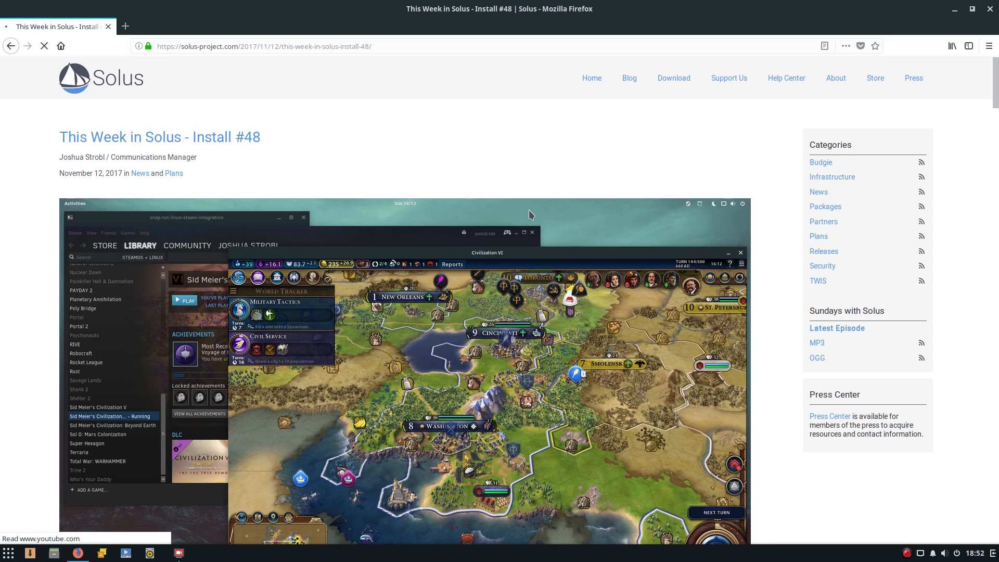
{"action": "scroll", "scroll_direction": "down", "scroll_amount": 3}
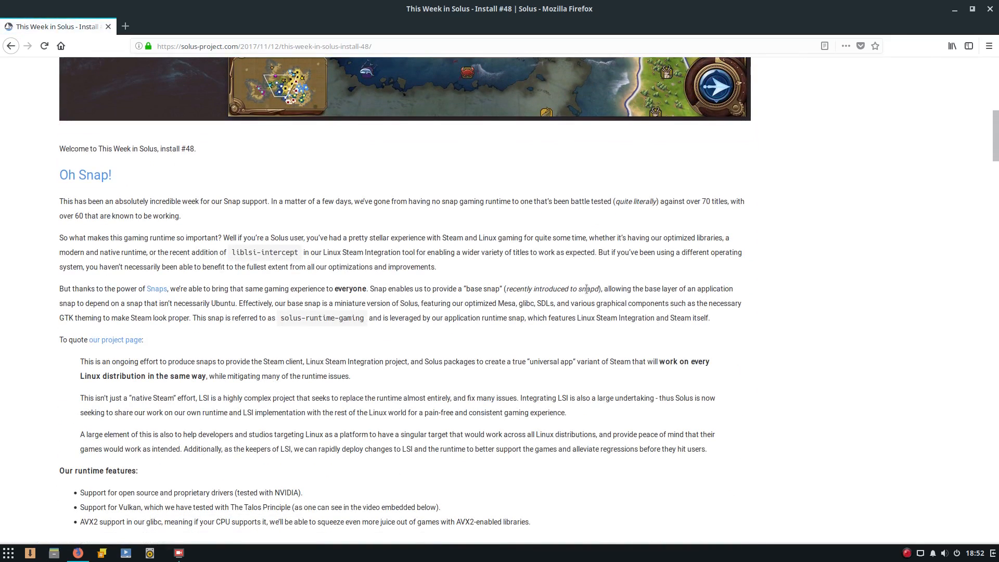
{"action": "mouse_move", "coordinate": [545, 247]}
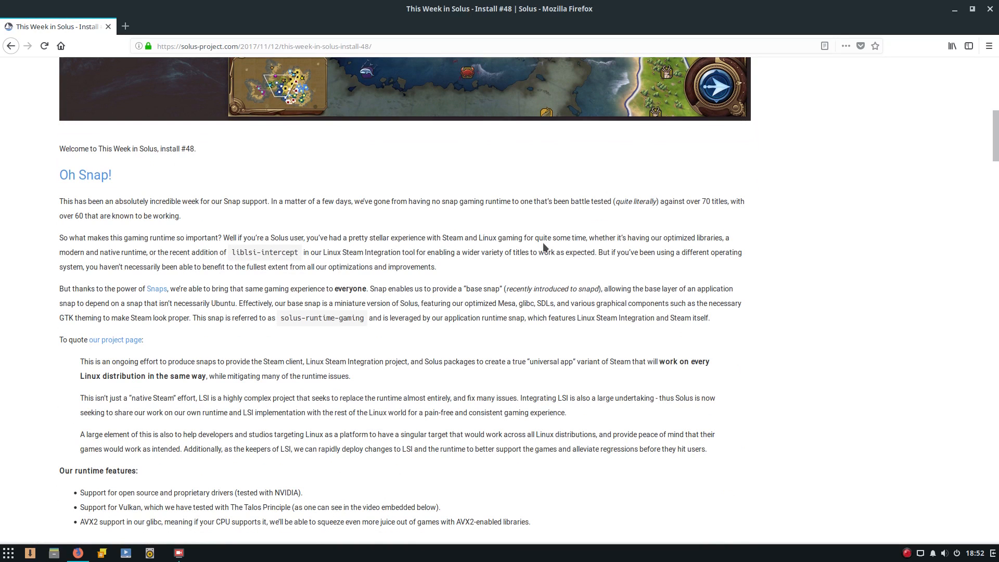
{"action": "scroll", "scroll_direction": "down", "scroll_amount": 3}
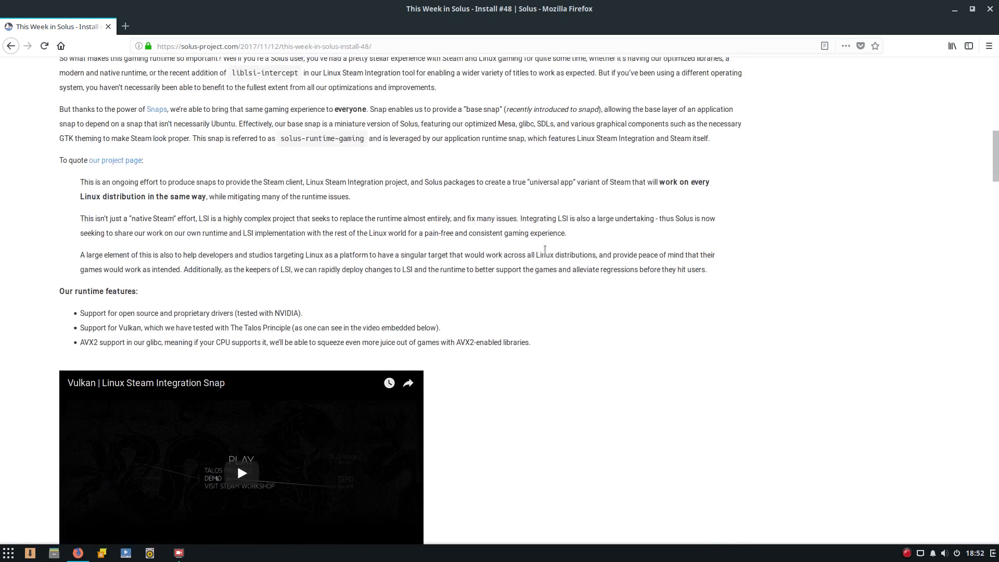
{"action": "scroll", "scroll_direction": "down", "scroll_amount": 3}
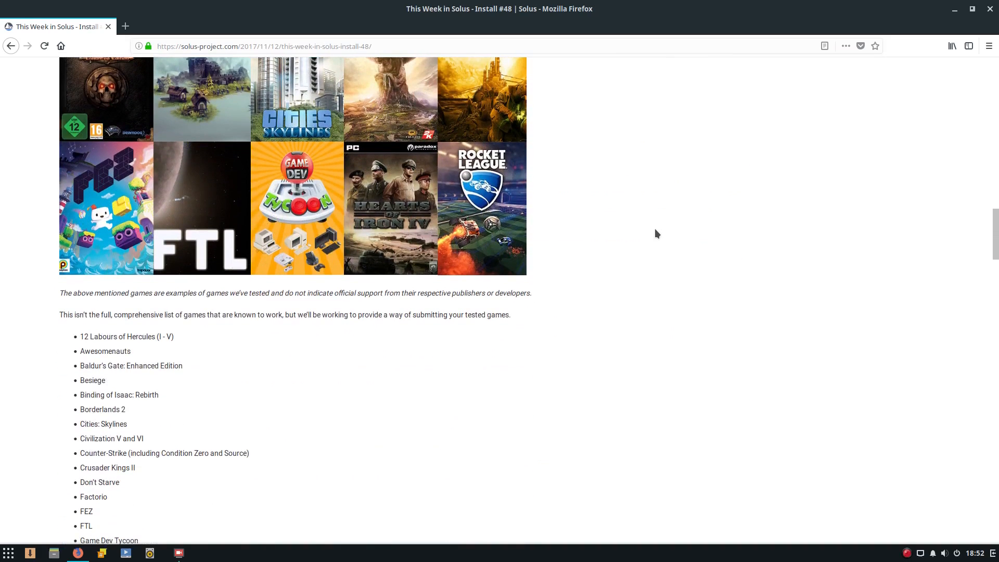
{"action": "scroll", "scroll_direction": "down", "scroll_amount": 3}
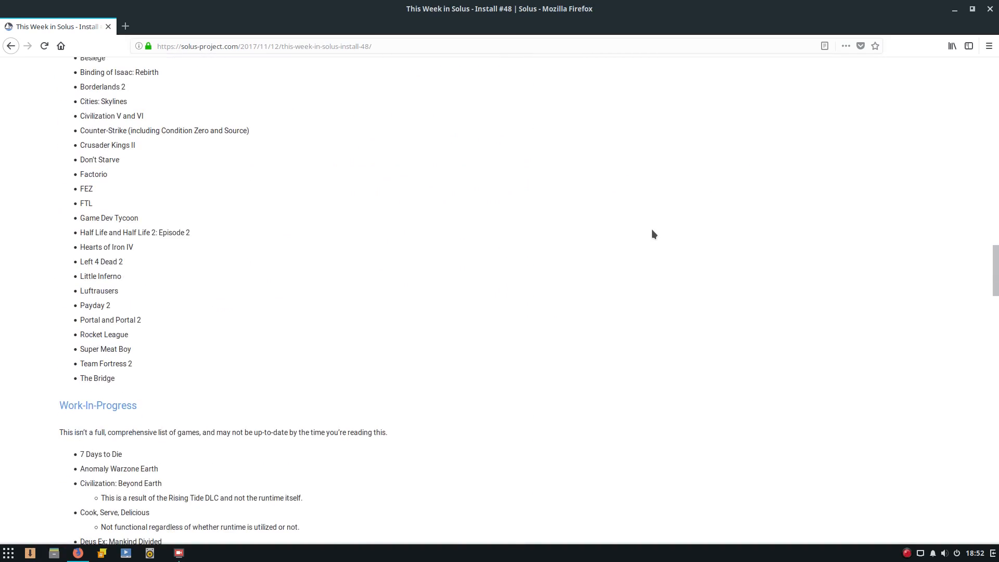
{"action": "scroll", "scroll_direction": "down", "scroll_amount": 3}
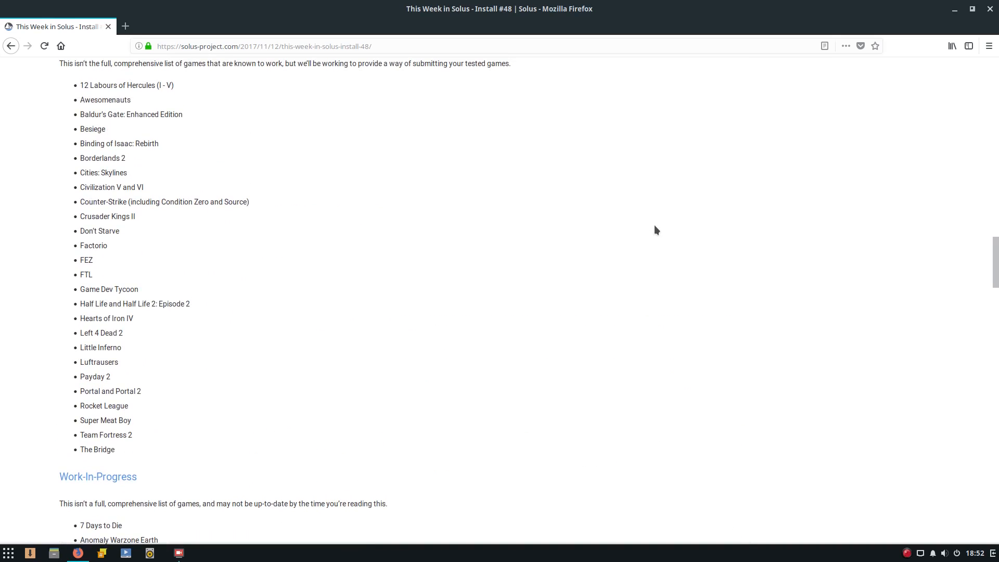
{"action": "scroll", "scroll_direction": "down", "scroll_amount": 3}
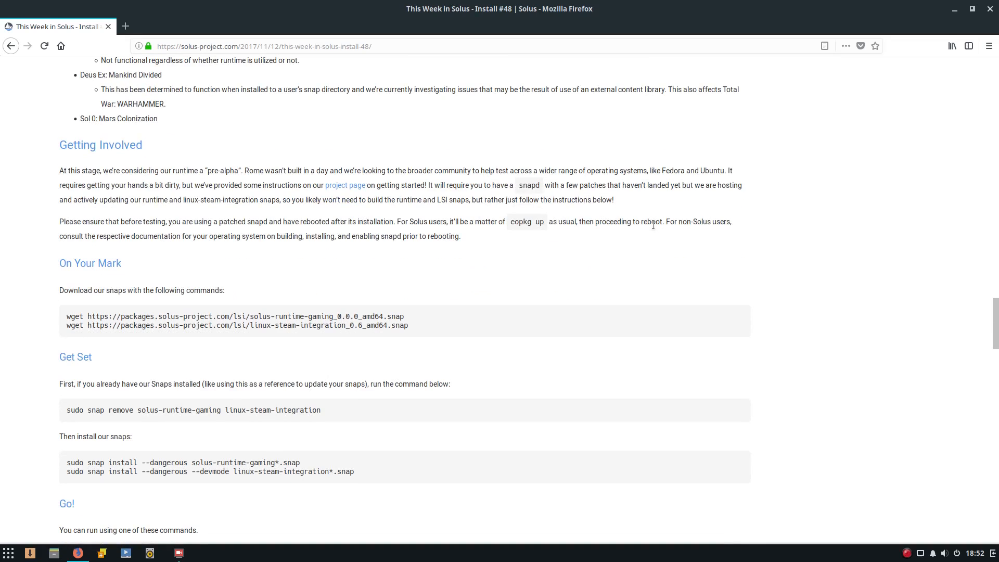
{"action": "scroll", "scroll_direction": "down", "scroll_amount": 3}
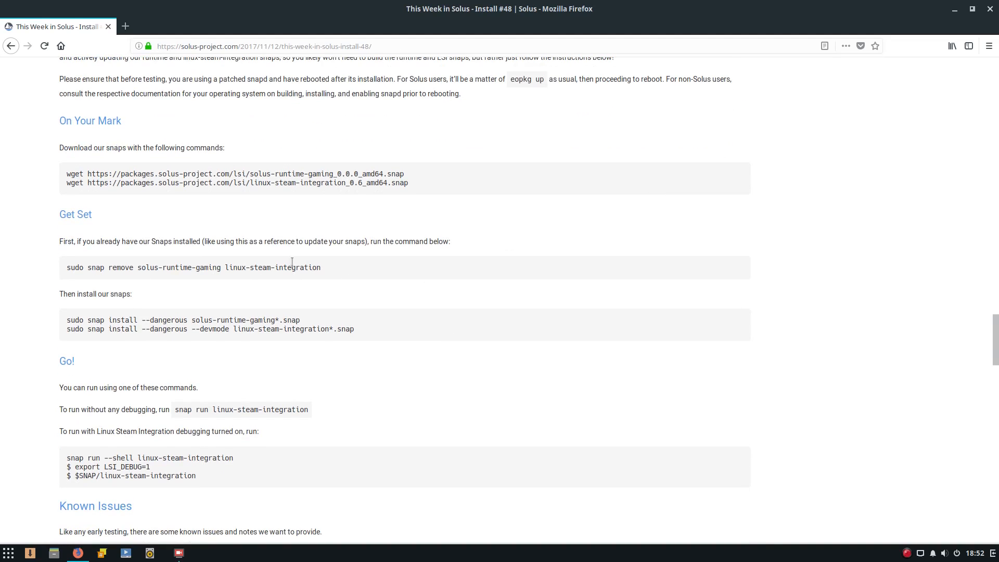
{"action": "mouse_move", "coordinate": [129, 329]}
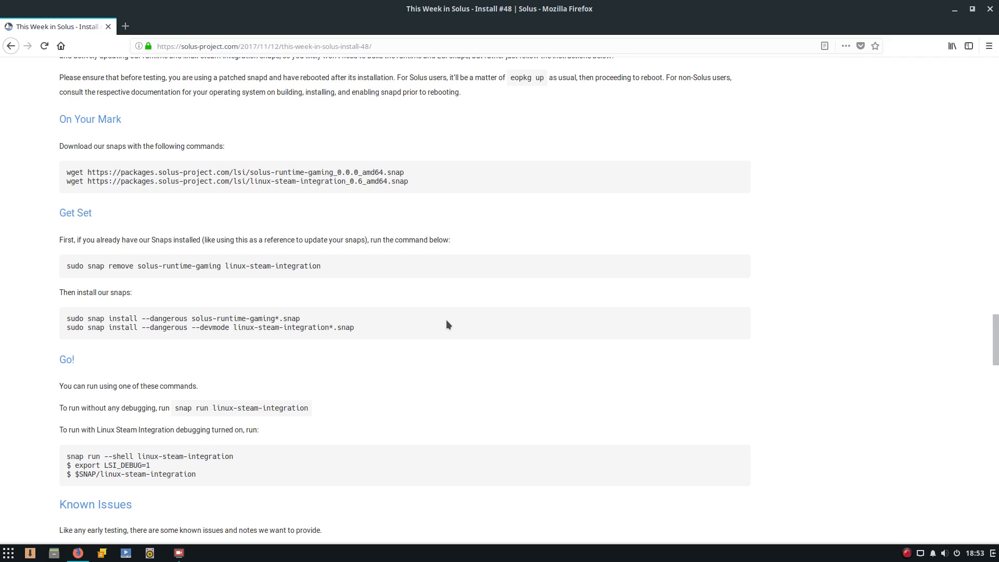
{"action": "mouse_move", "coordinate": [448, 319]}
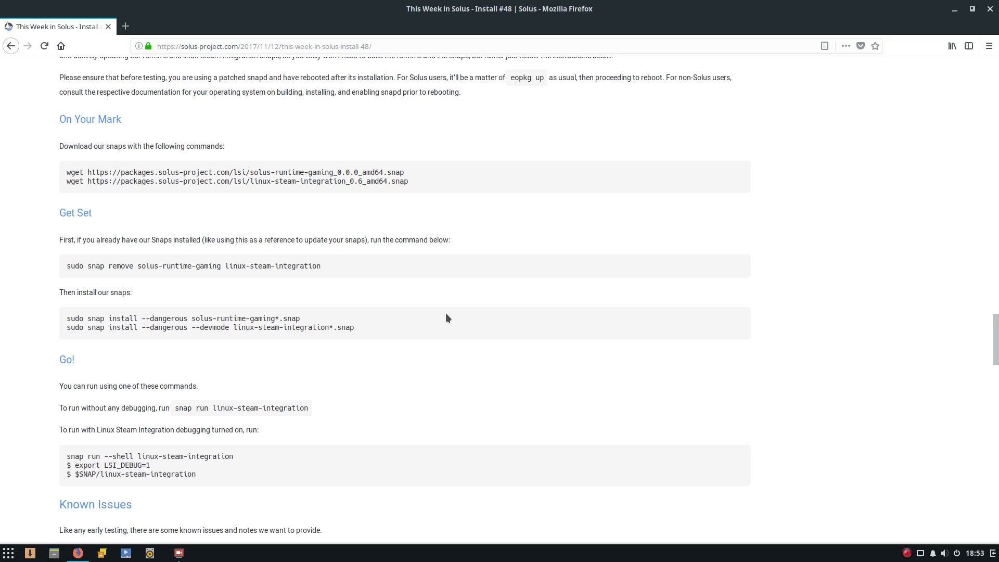
{"action": "scroll", "scroll_direction": "down", "scroll_amount": 3}
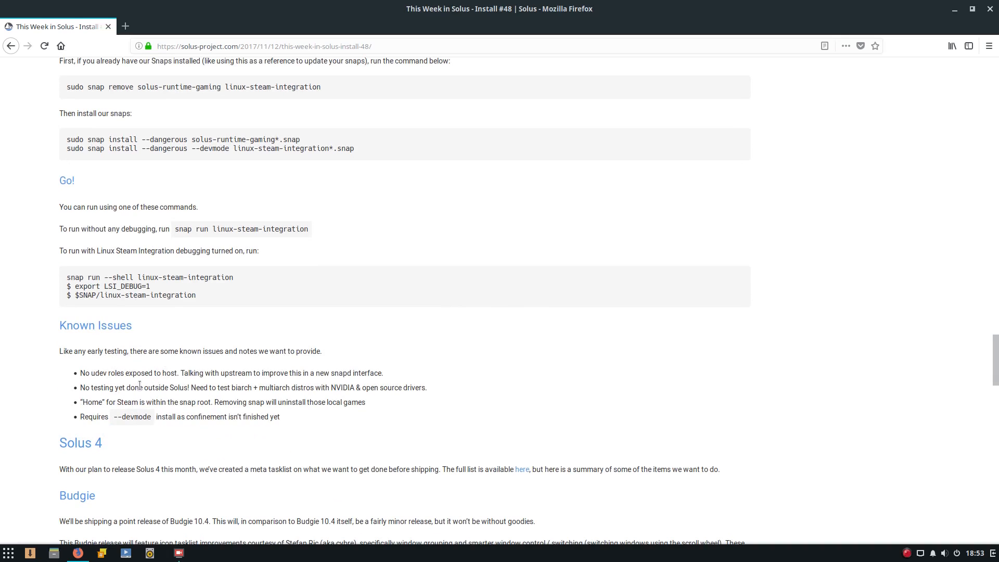
{"action": "scroll", "scroll_direction": "down", "scroll_amount": 3}
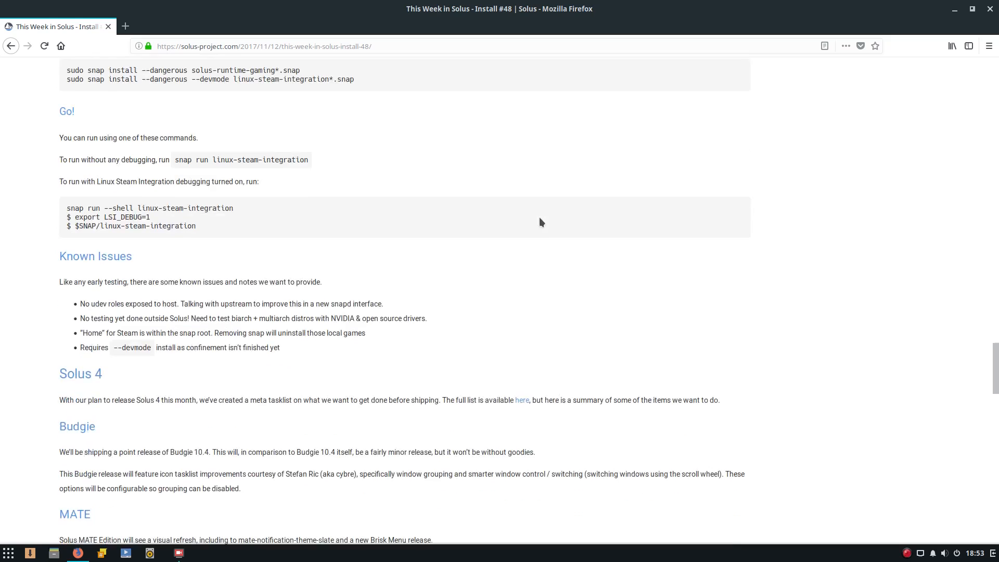
{"action": "scroll", "scroll_direction": "down", "scroll_amount": 3}
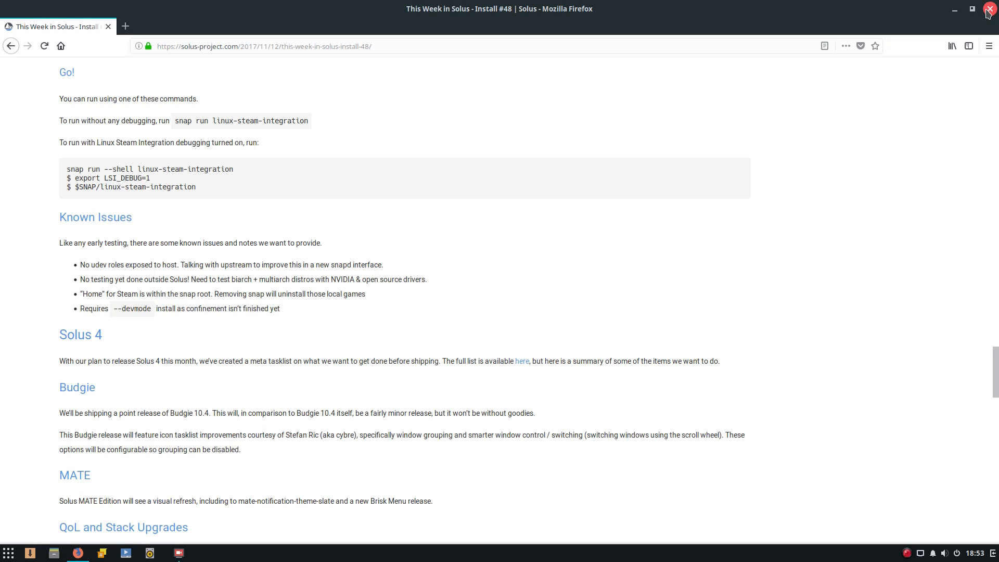
Step: Close Firefox, launch LibreOffice Writer from Office, then close its blank Untitled 1 document
{"action": "left_click", "coordinate": [989, 9]}
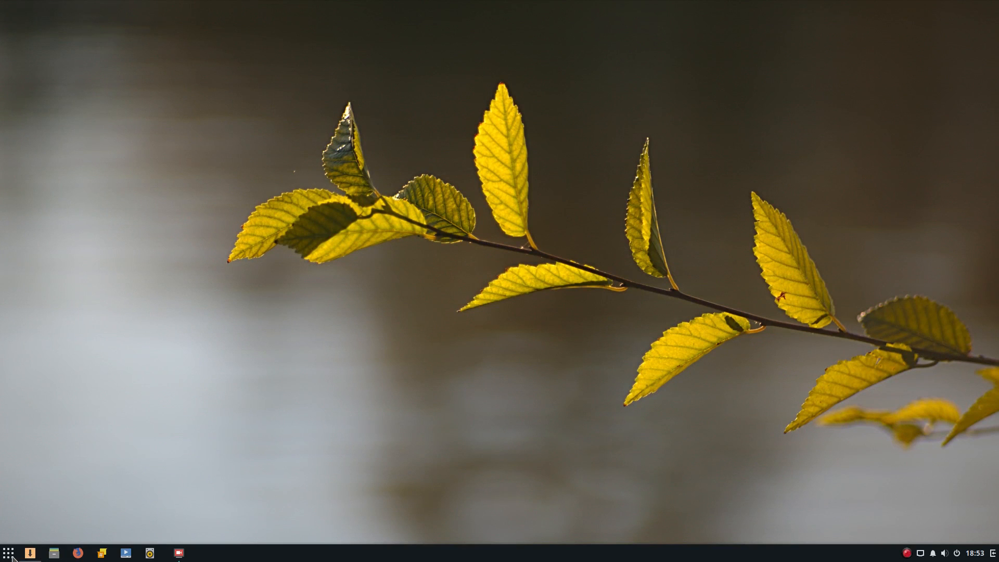
{"action": "left_click", "coordinate": [8, 553]}
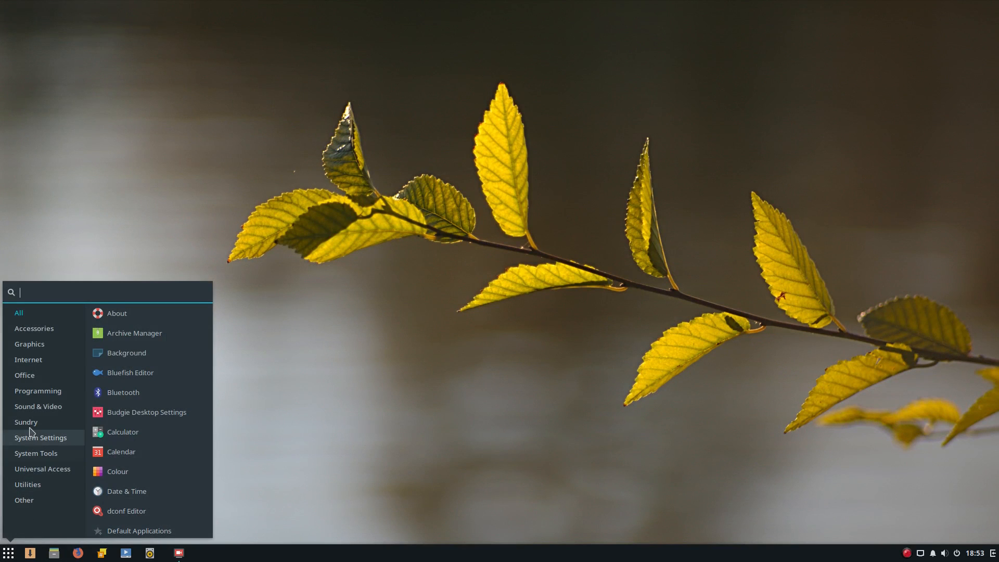
{"action": "left_click", "coordinate": [24, 375]}
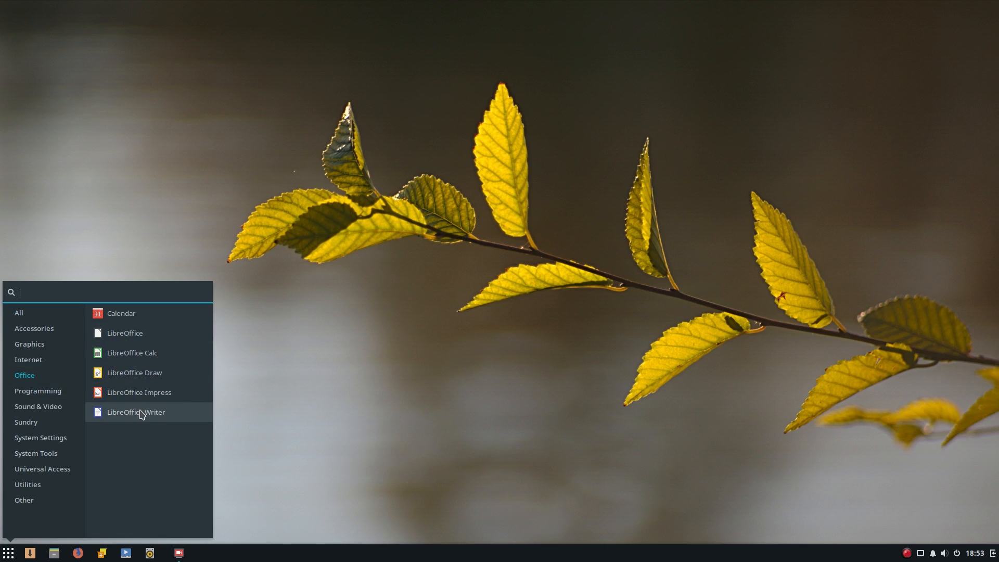
{"action": "left_click", "coordinate": [136, 411]}
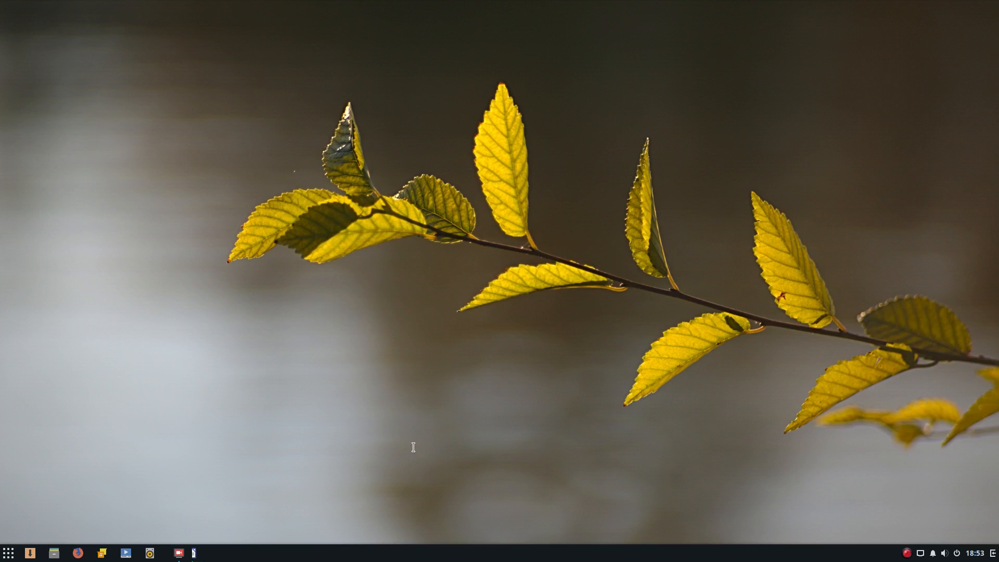
{"action": "left_click", "coordinate": [193, 553]}
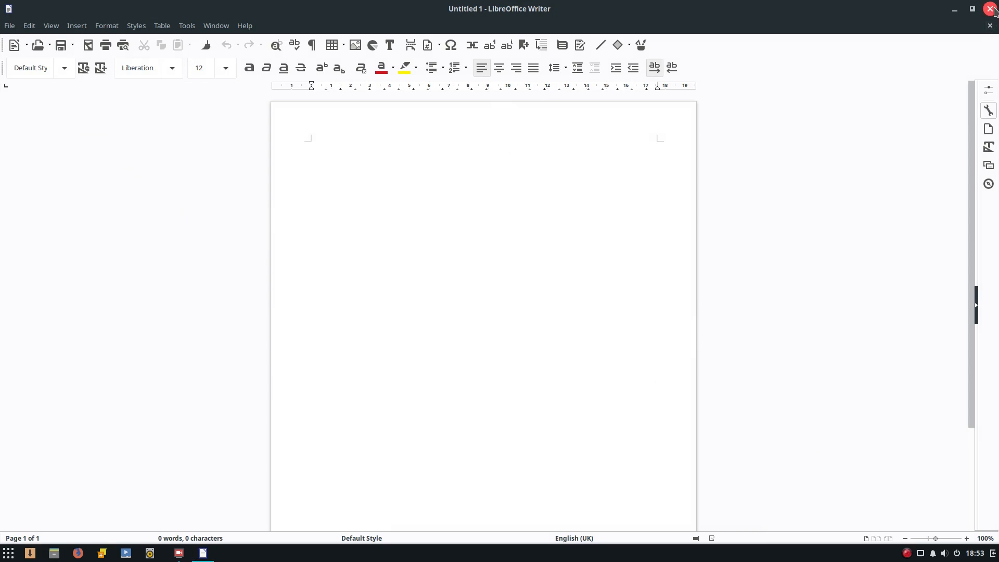
{"action": "left_click", "coordinate": [989, 9]}
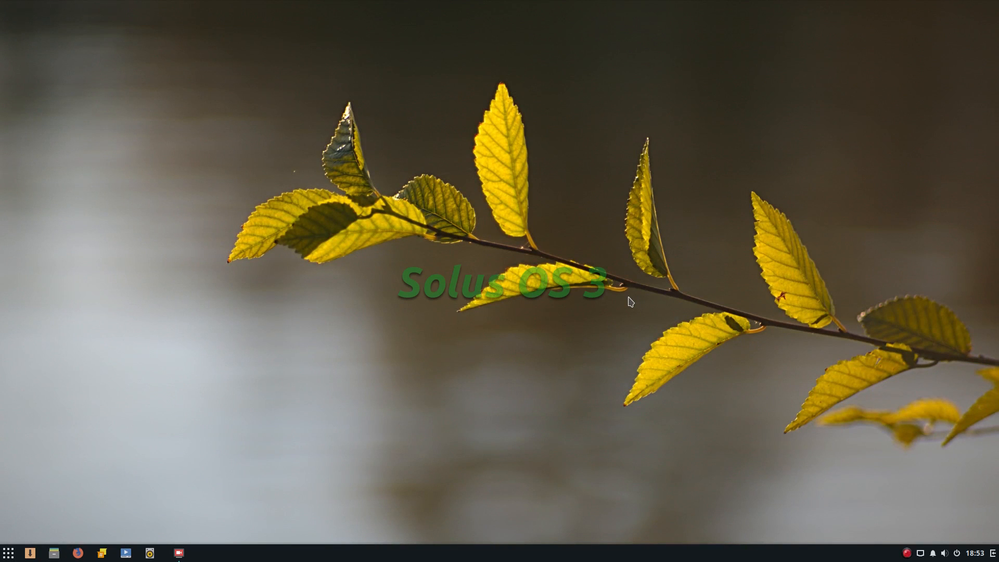